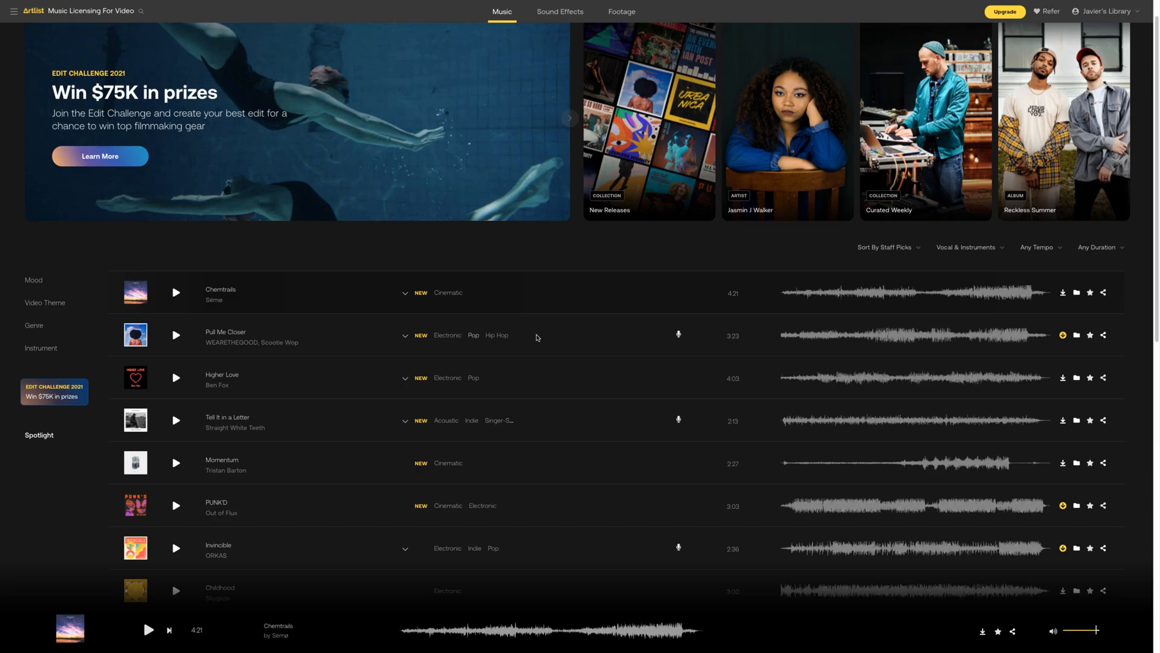
# - Send the seasons song clip from the Premiere Pro timeline to Adobe Audition
pyautogui.scroll(-3)
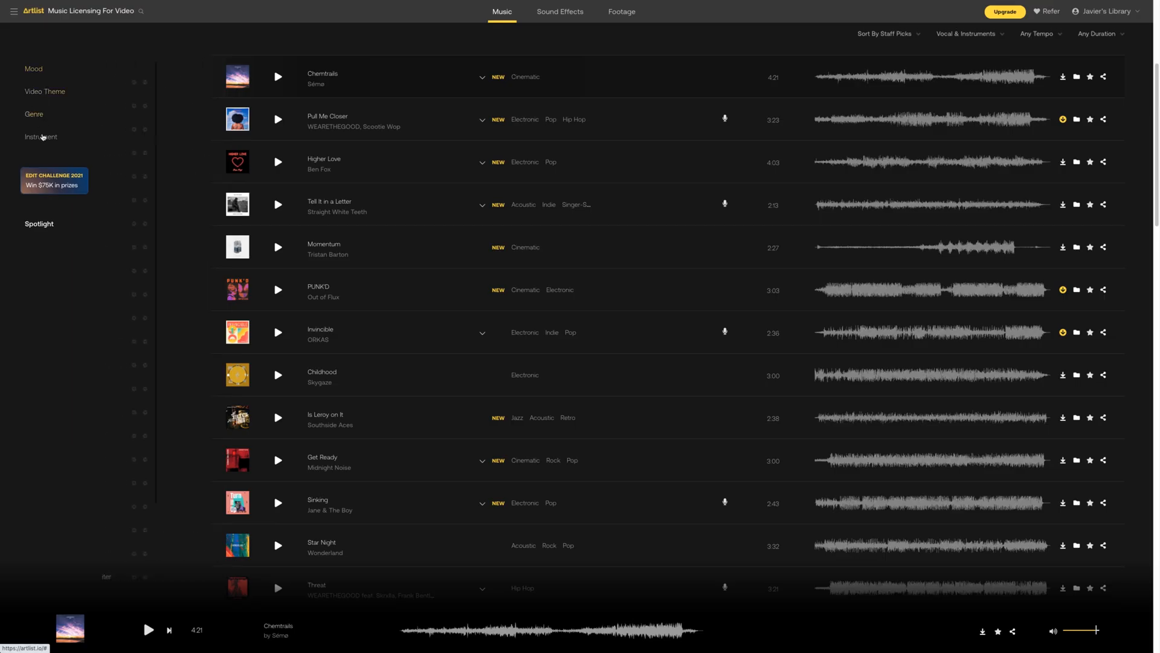
pyautogui.click(41, 136)
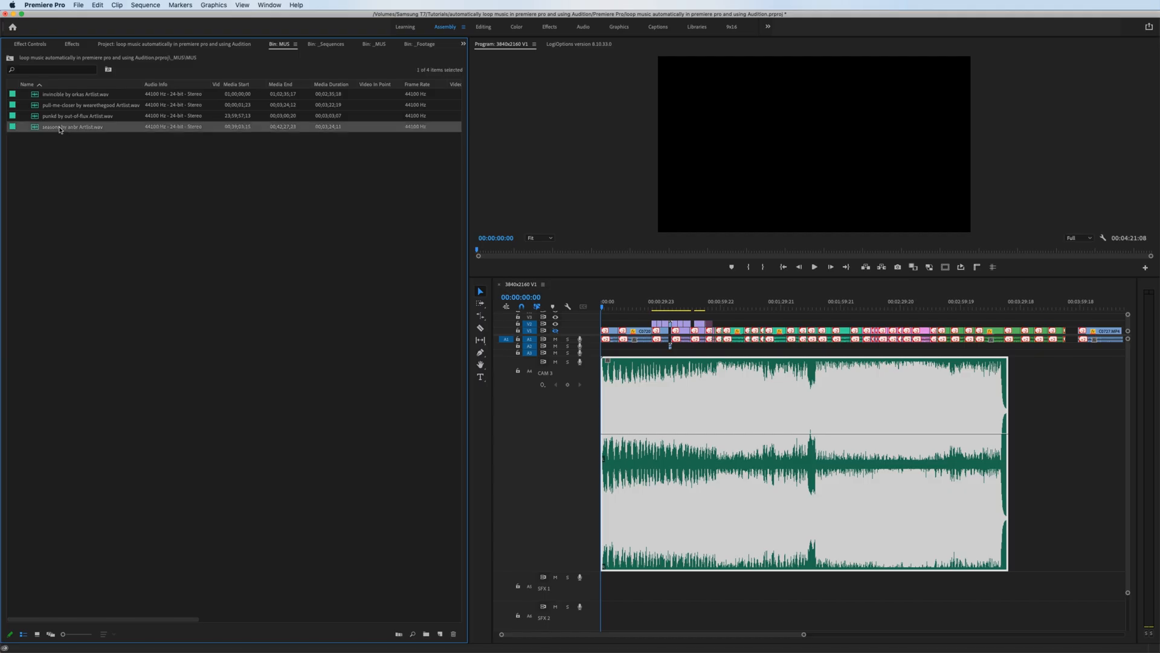
pyautogui.rightClick(70, 126)
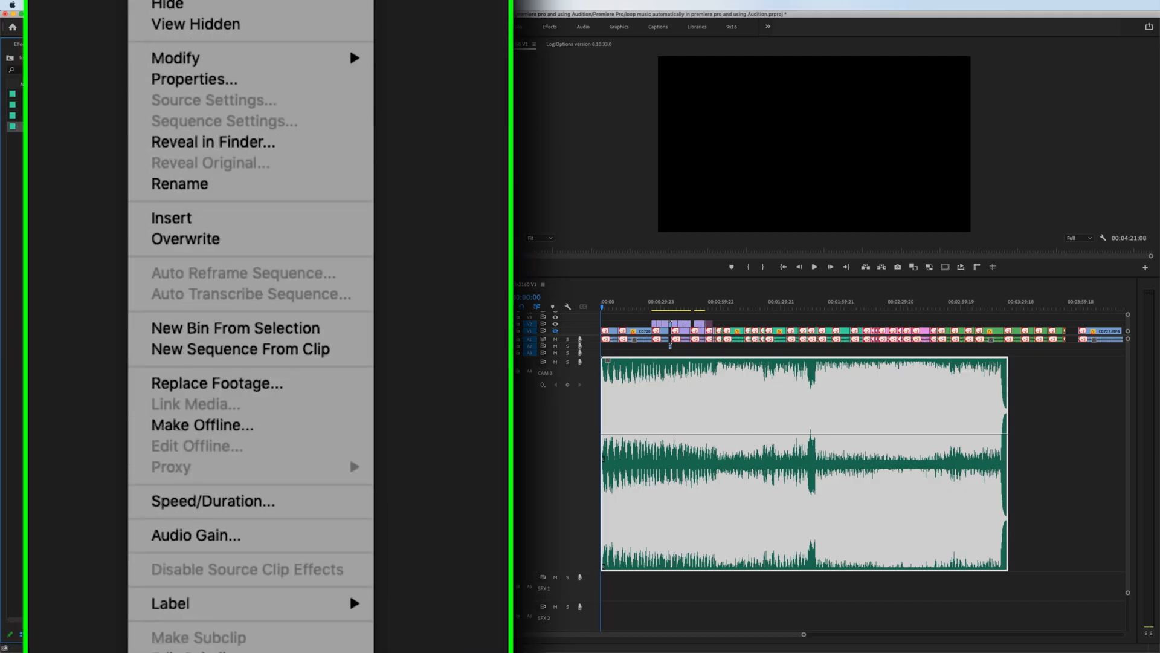
pyautogui.moveTo(230, 416)
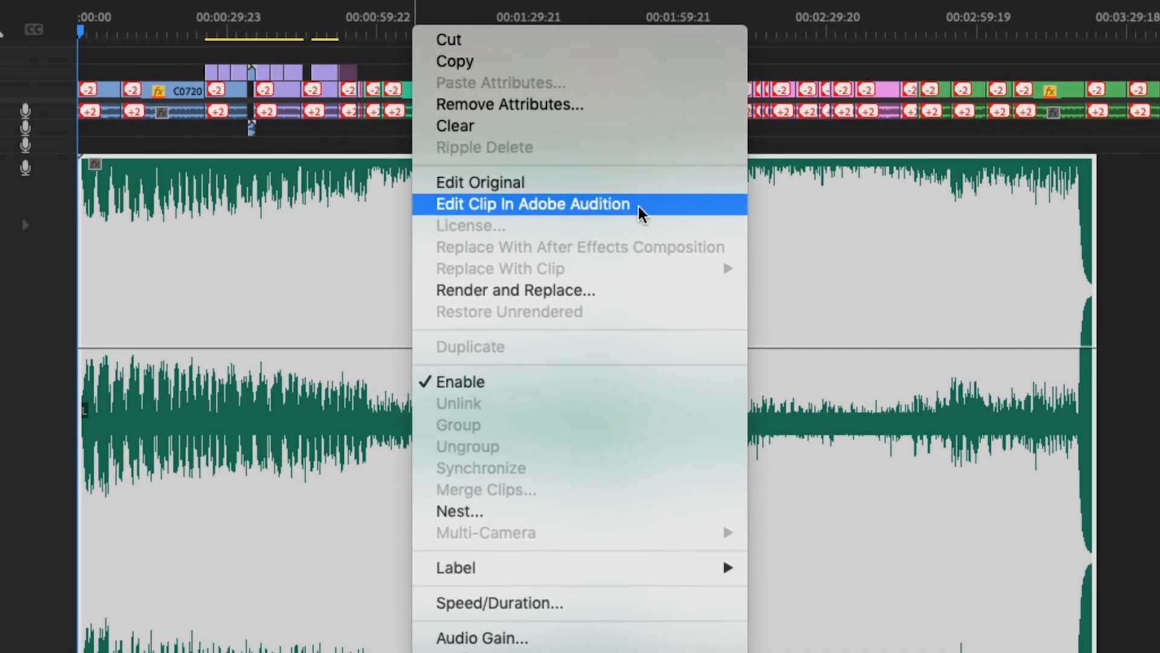
pyautogui.click(515, 290)
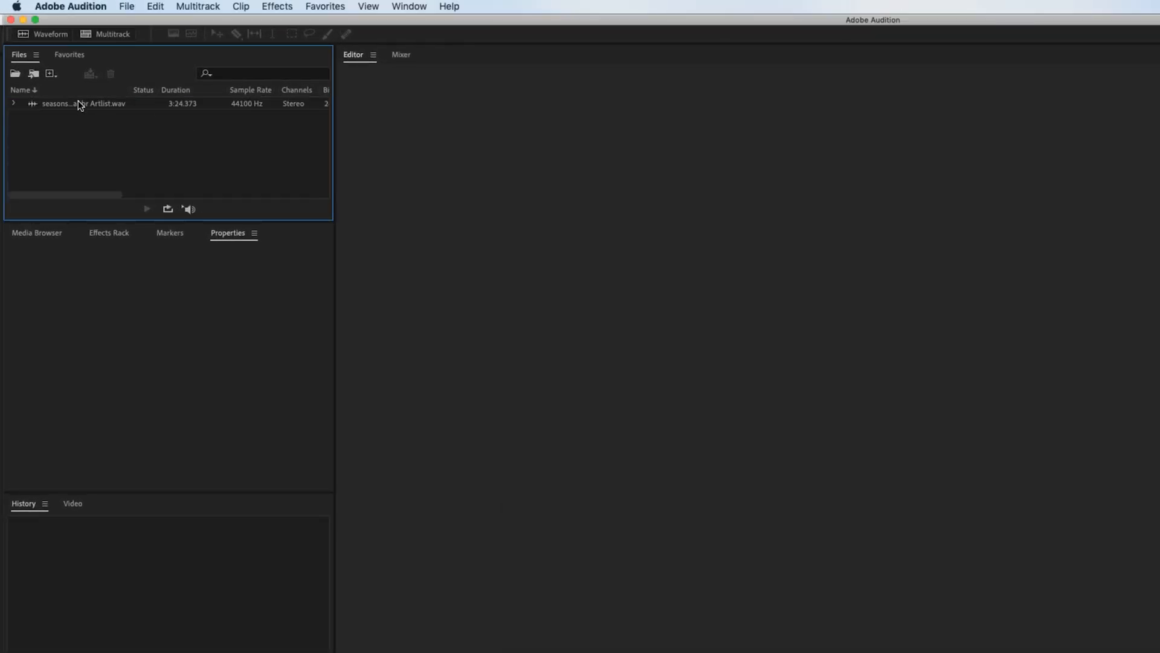
# - Open seasons by anbr Artlist.wav from the Files panel in the Waveform editor
pyautogui.doubleClick(81, 103)
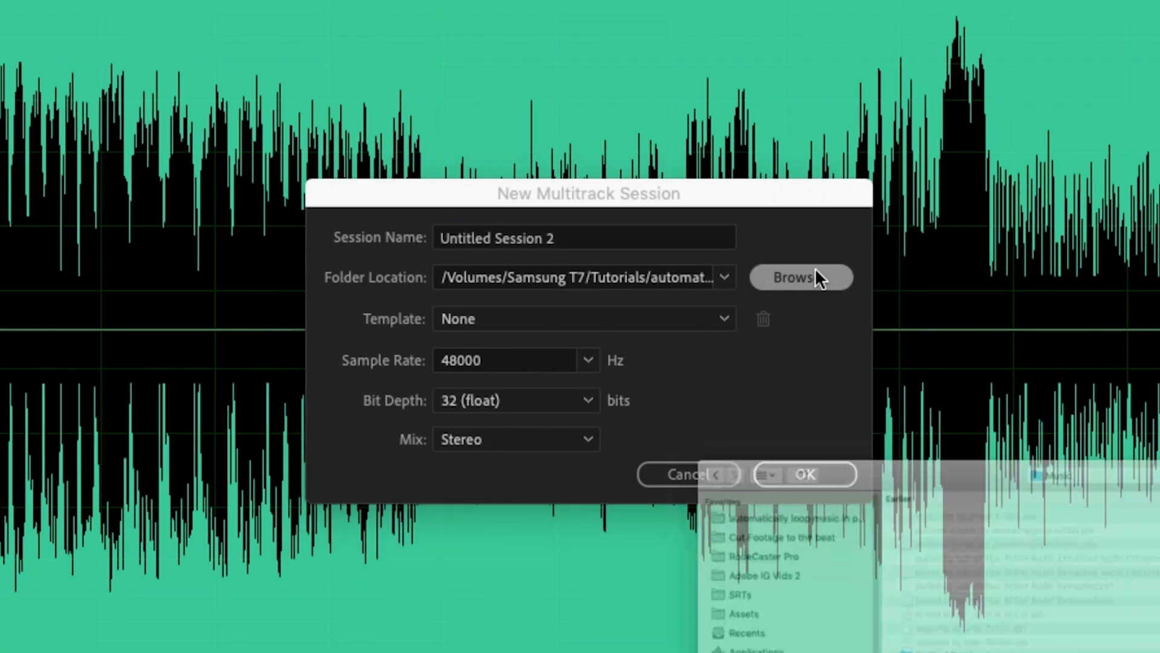
# - Choose a save folder and create Untitled Session 2 at 48000 Hz, 32-bit, stereo
pyautogui.click(801, 276)
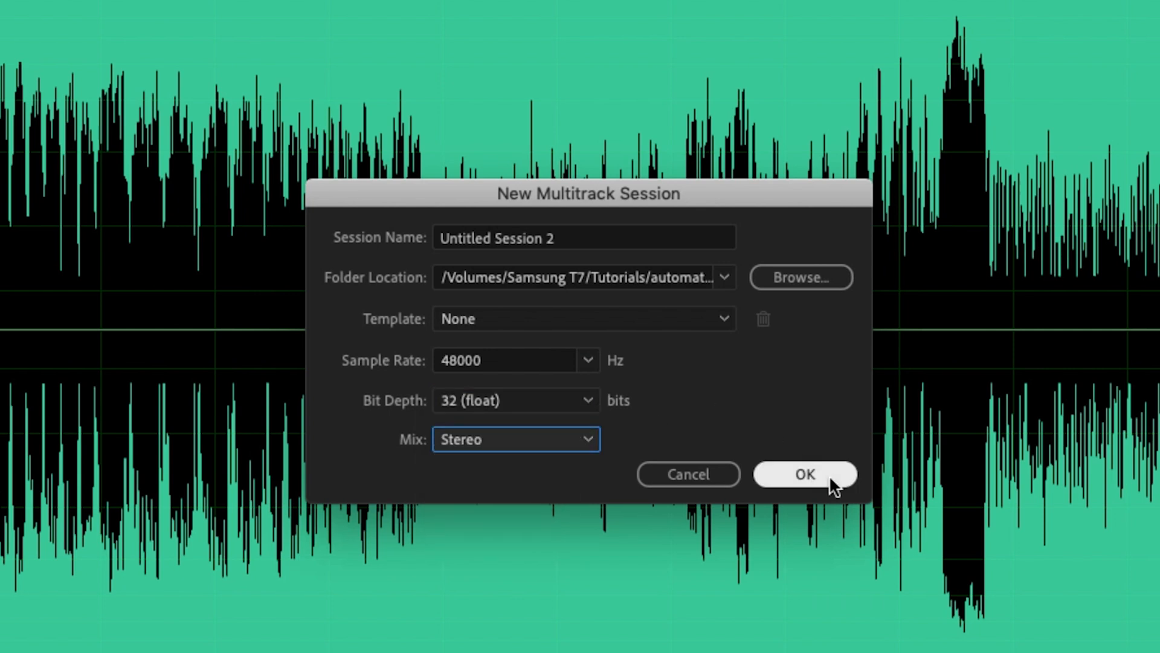
pyautogui.click(805, 474)
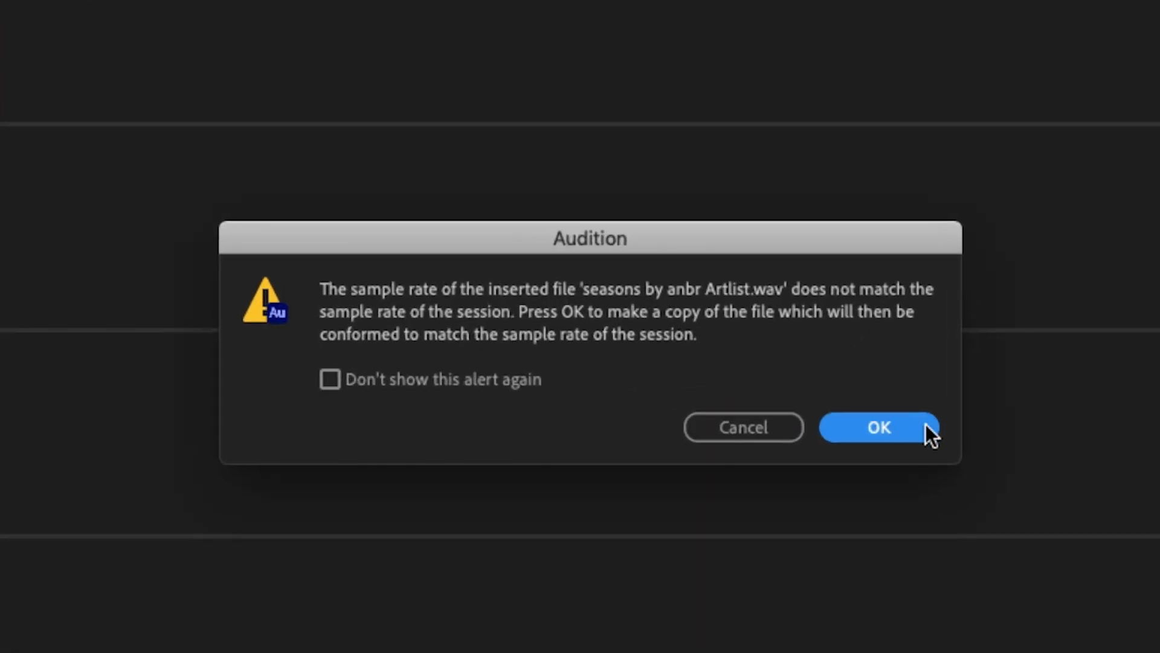
# - Accept conforming a 48 kHz copy of the song onto Track 1
pyautogui.click(878, 428)
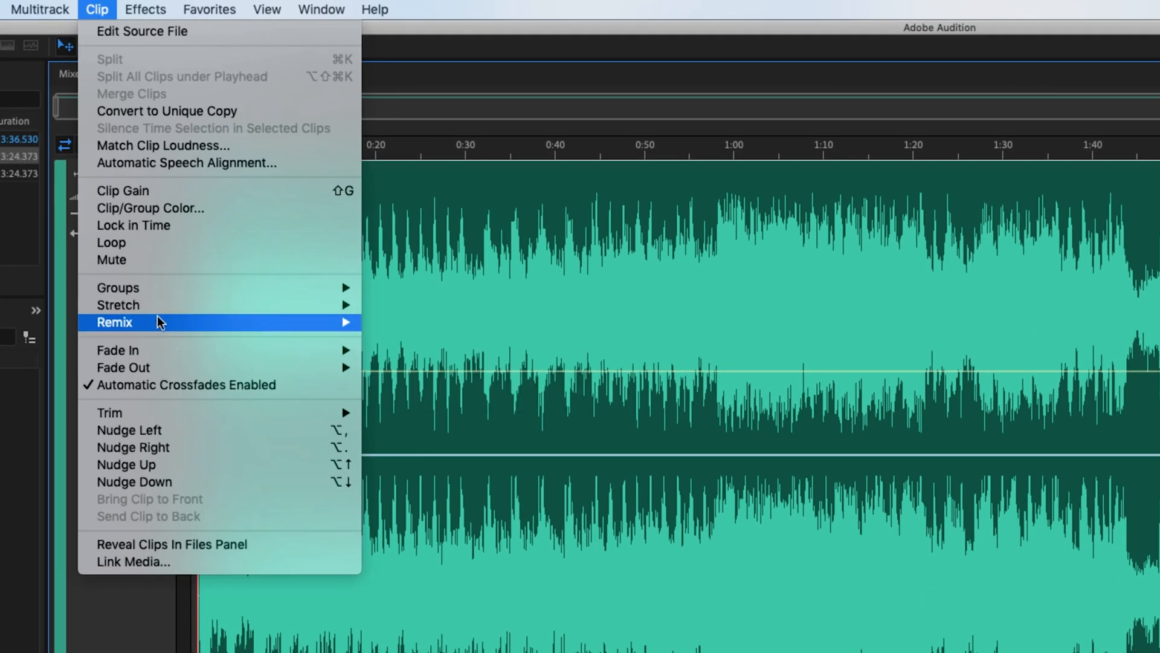
# - Enable Remix on the seasons song clip so Remix appears in Properties
pyautogui.click(781, 287)
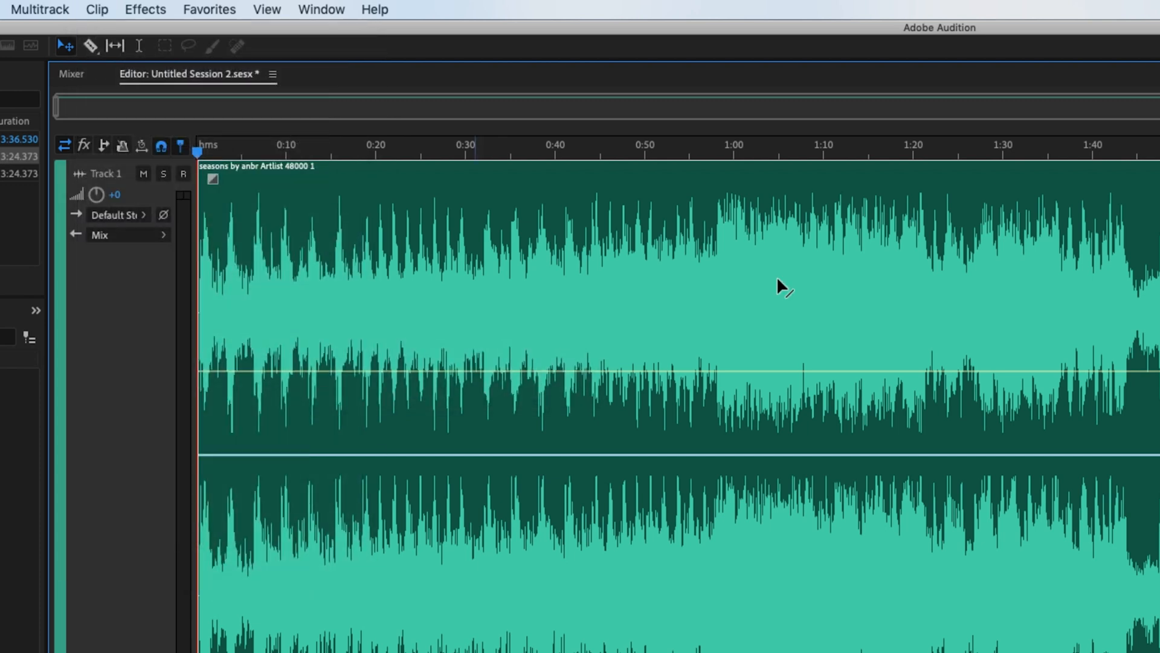
pyautogui.rightClick(781, 287)
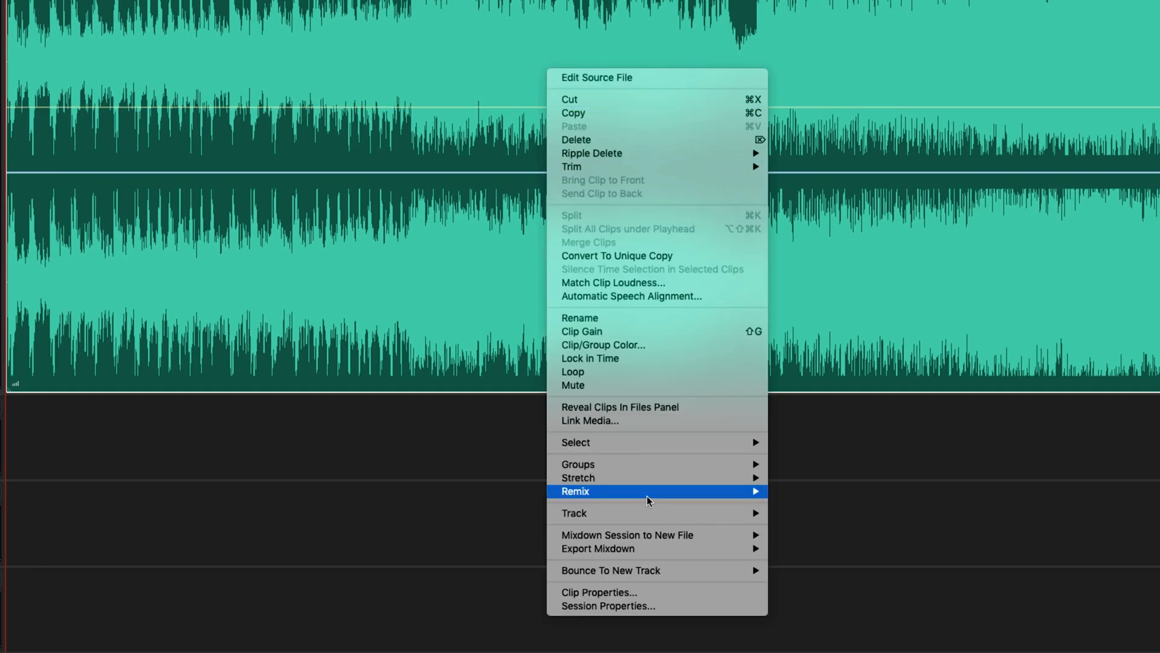
pyautogui.click(575, 491)
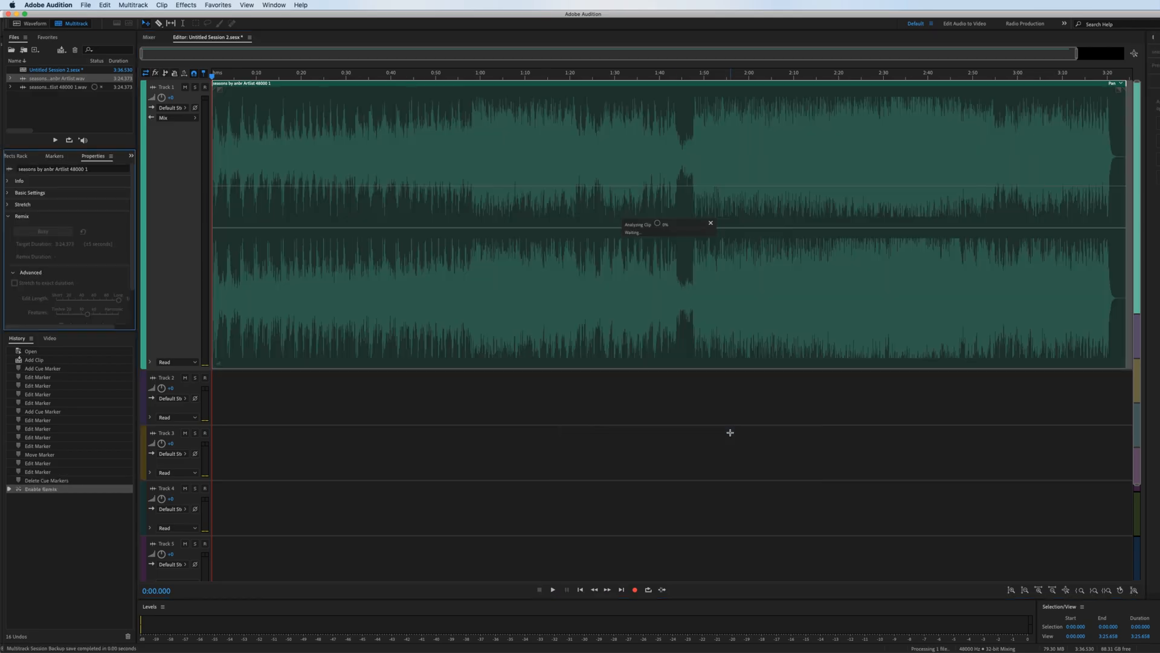
pyautogui.click(43, 231)
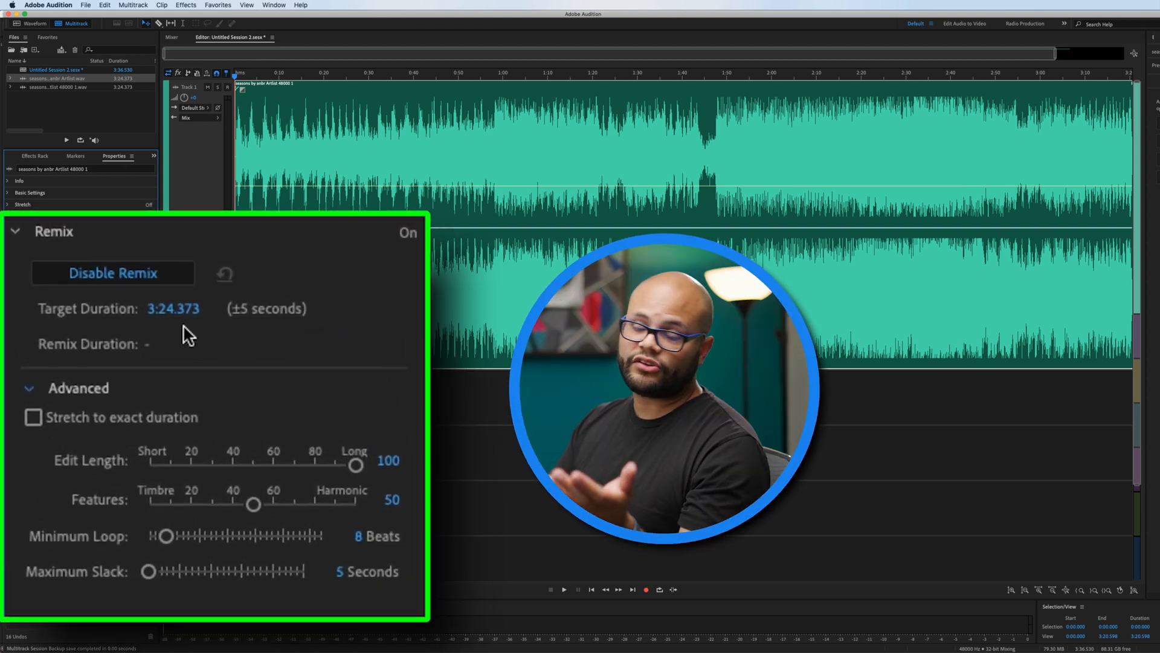
# - Set the remix Target Duration to 1:00.000, producing a 1:03.994 remix
pyautogui.click(174, 308)
pyautogui.write('1:00.000')
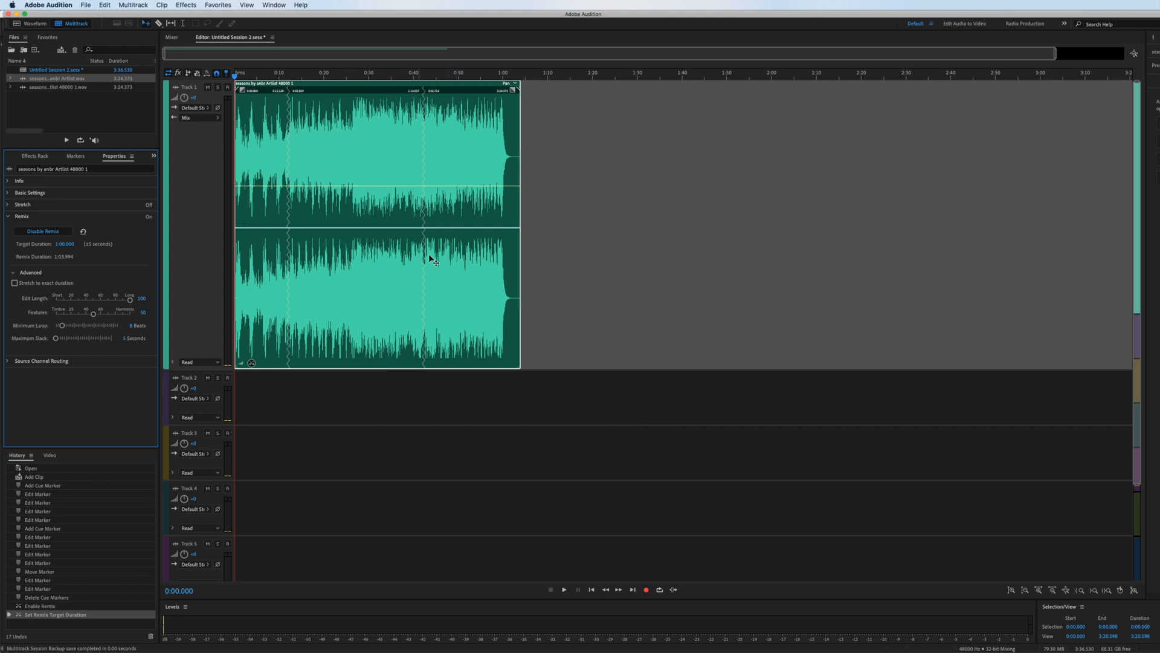
pyautogui.moveTo(423, 180)
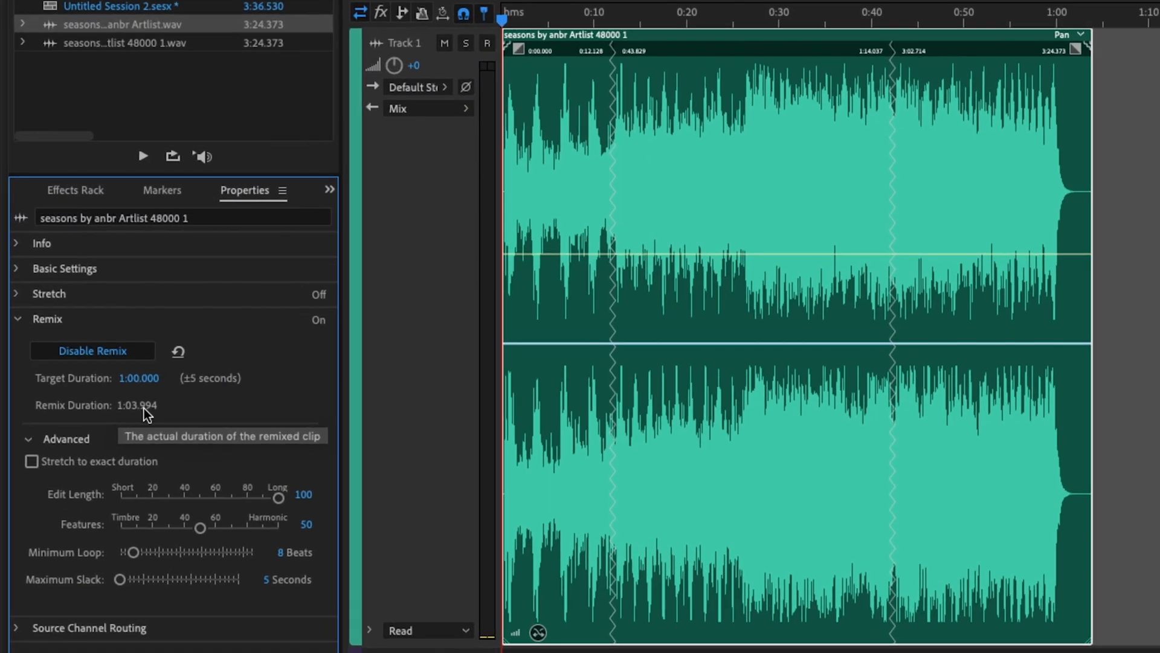
pyautogui.moveTo(138, 378)
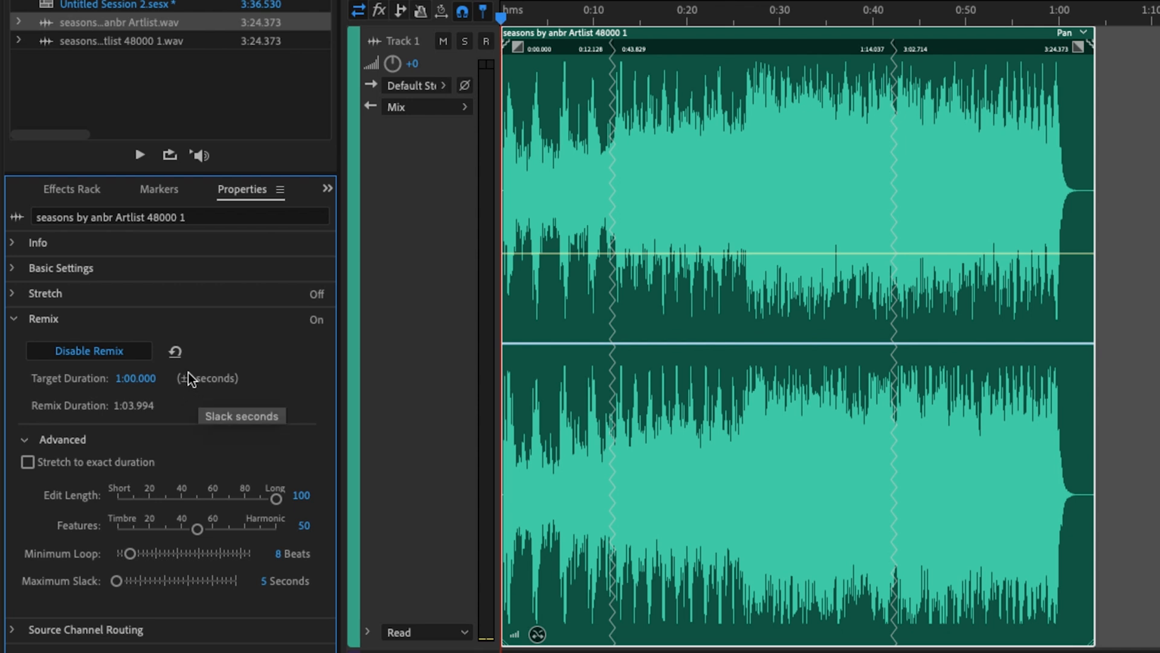
pyautogui.moveTo(205, 397)
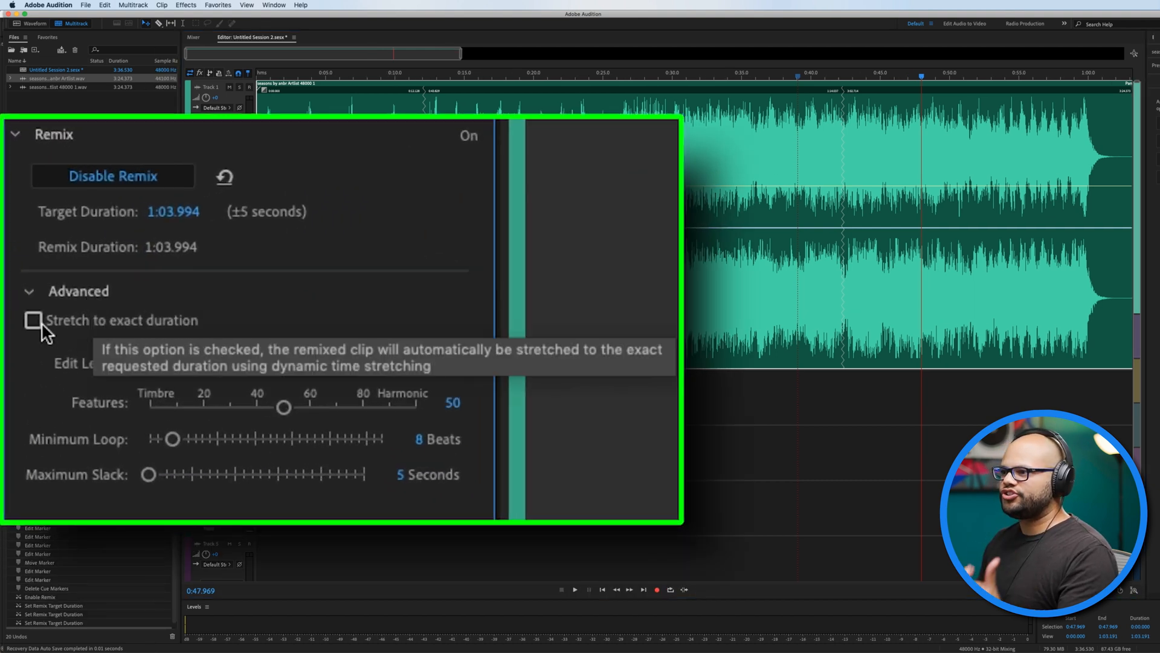
pyautogui.click(30, 319)
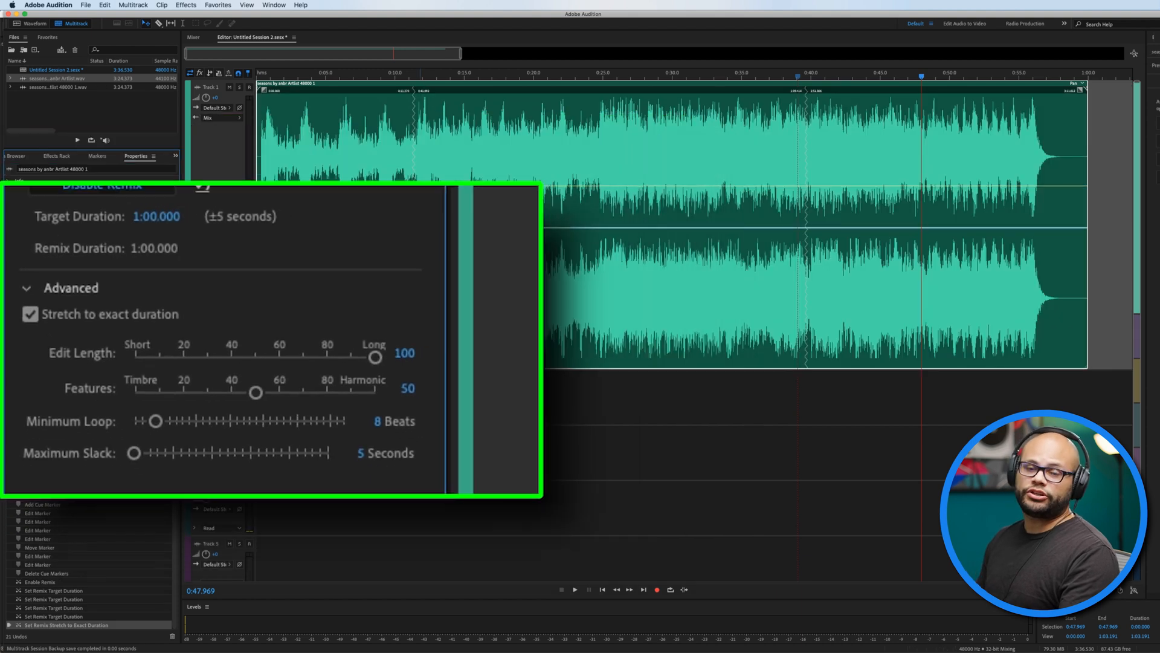
pyautogui.click(30, 314)
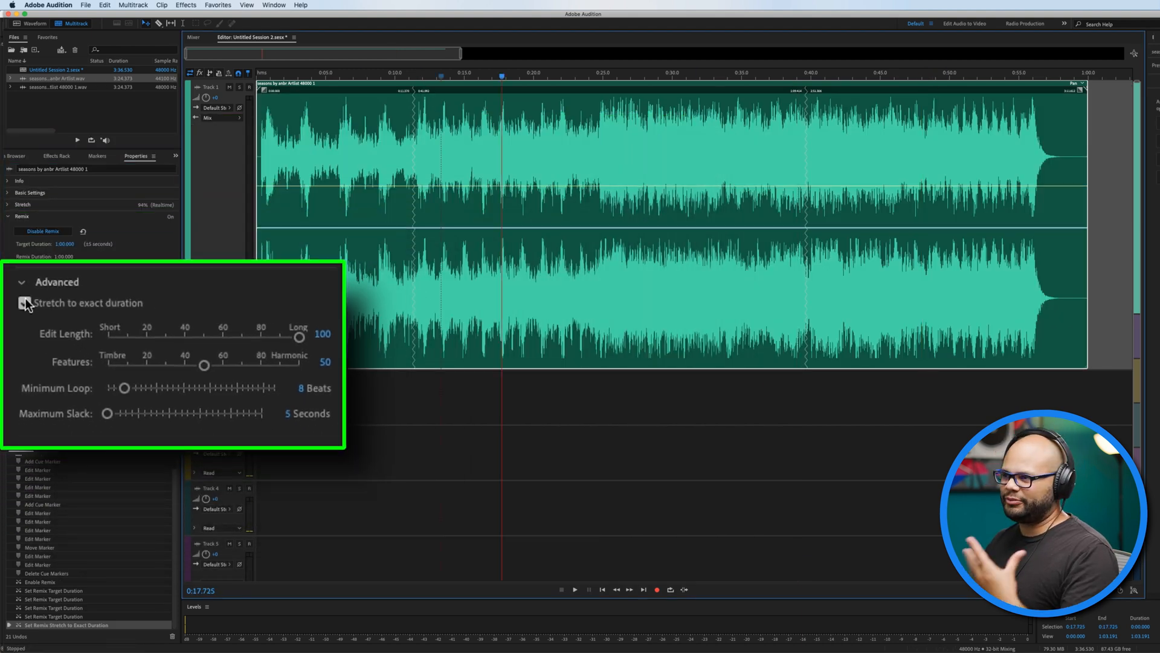
pyautogui.click(23, 303)
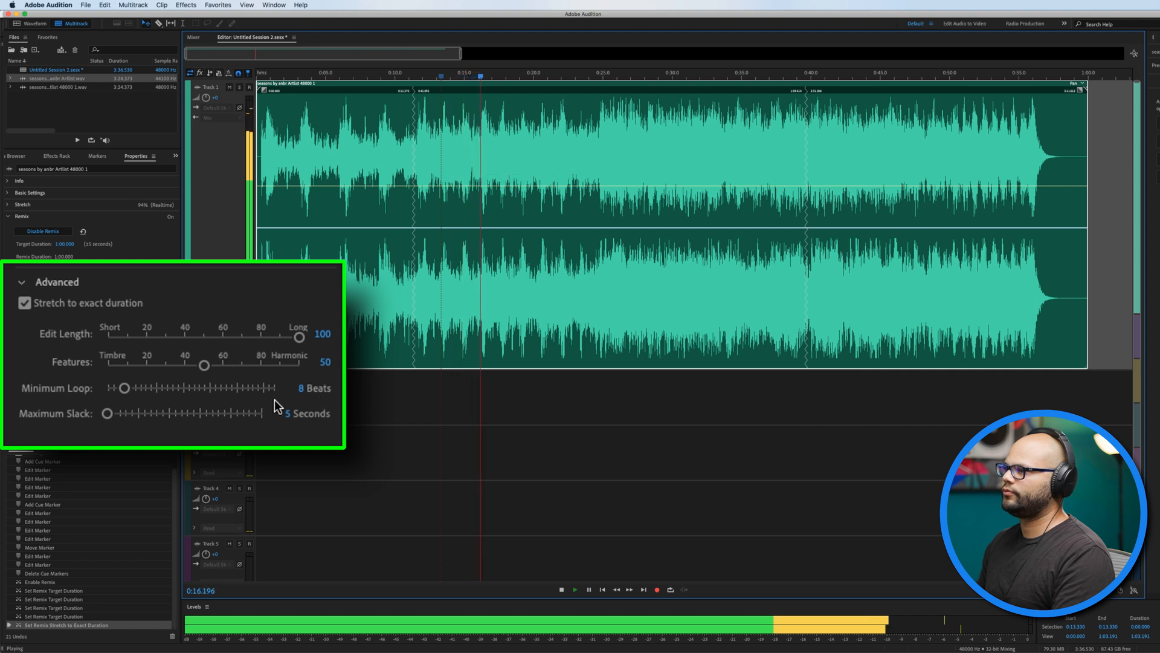
pyautogui.click(24, 302)
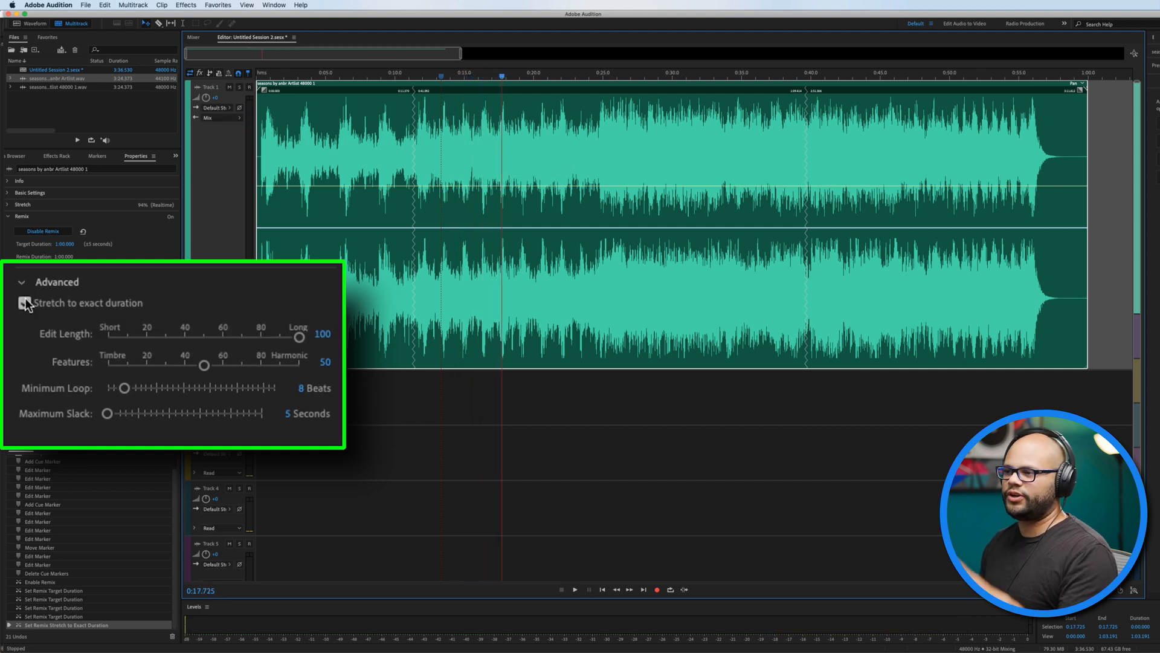
pyautogui.click(25, 303)
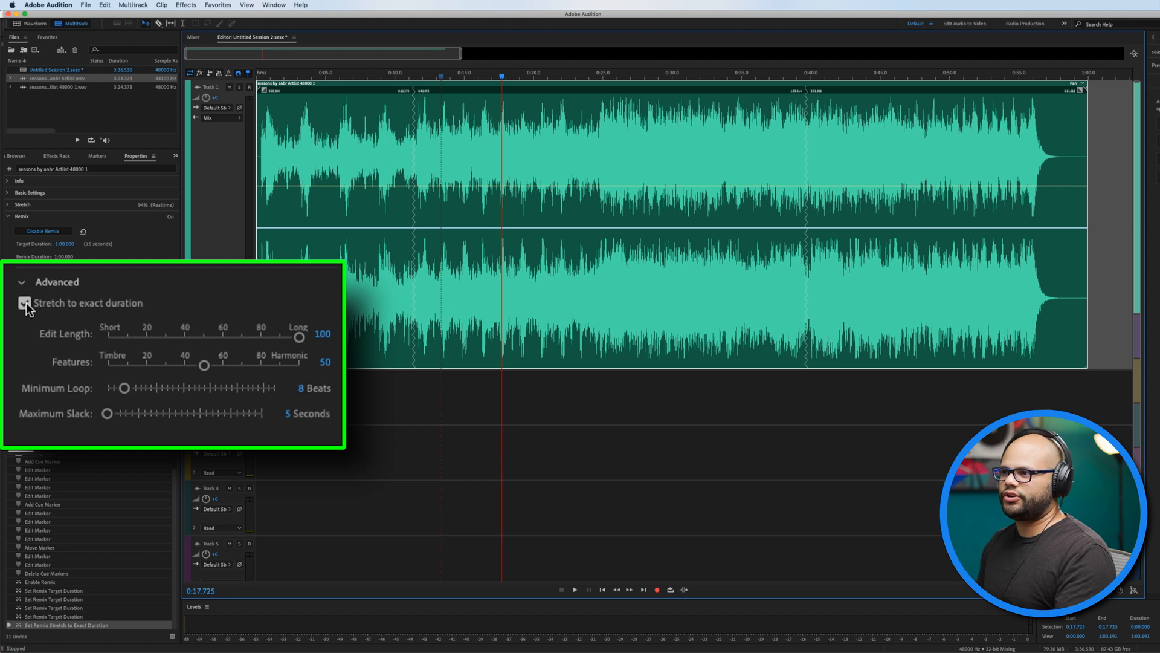
pyautogui.click(25, 302)
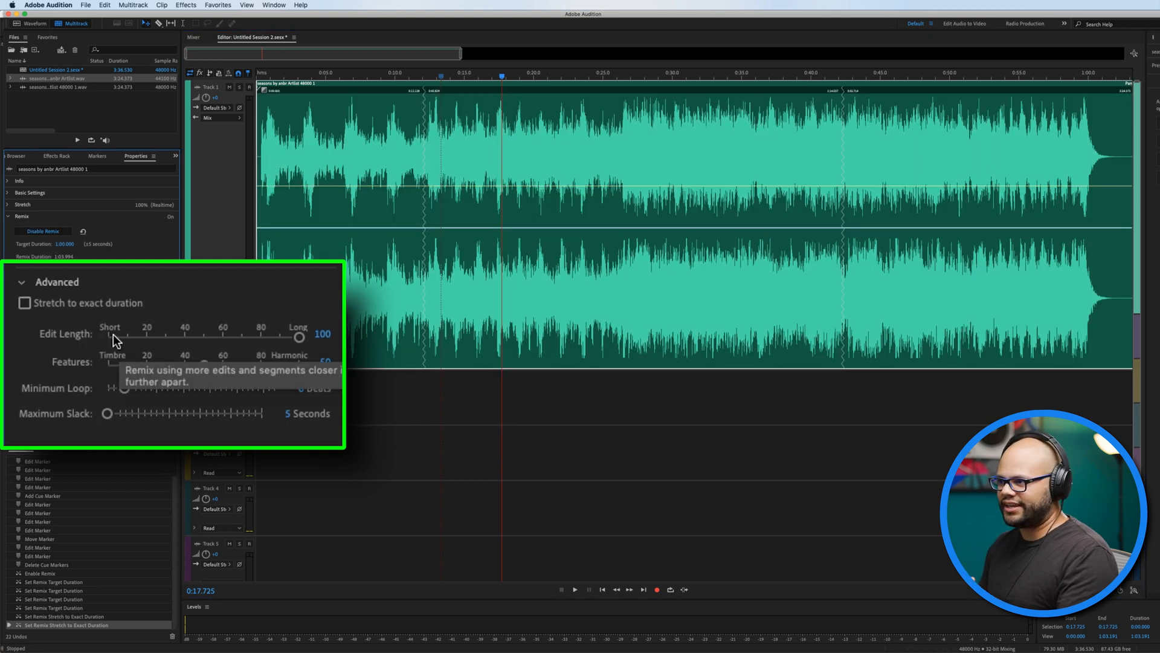
# - Audition shorter Edit Length values, then set Edit Length back to Long (100)
pyautogui.moveTo(300, 337); pyautogui.dragTo(109, 337)
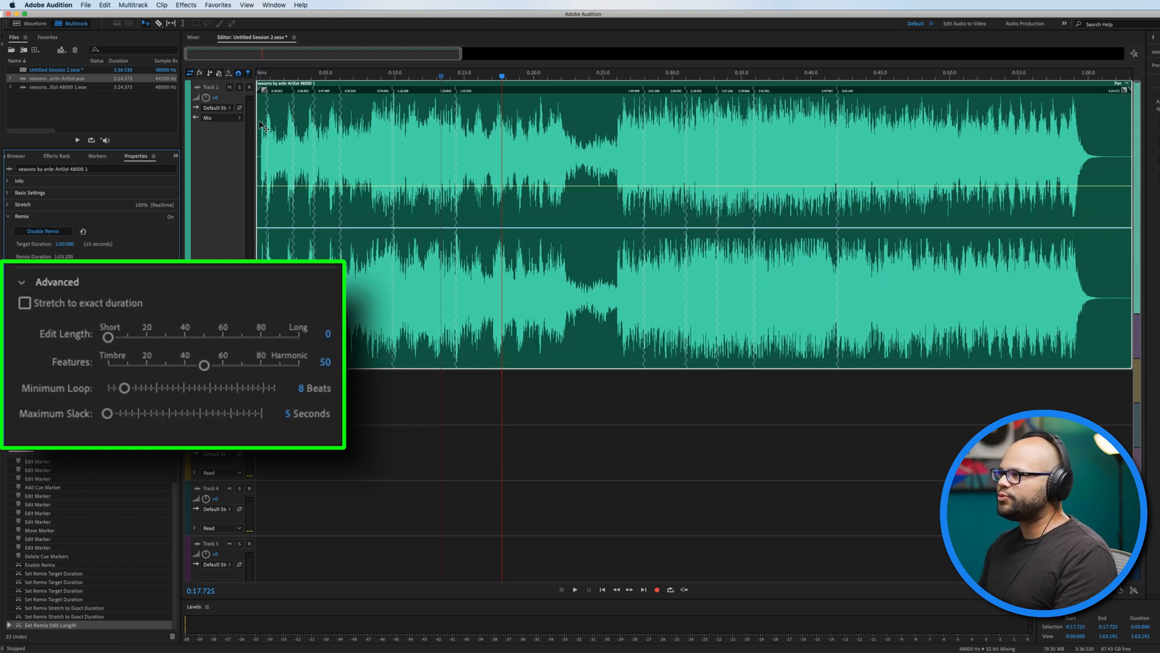
pyautogui.click(575, 590)
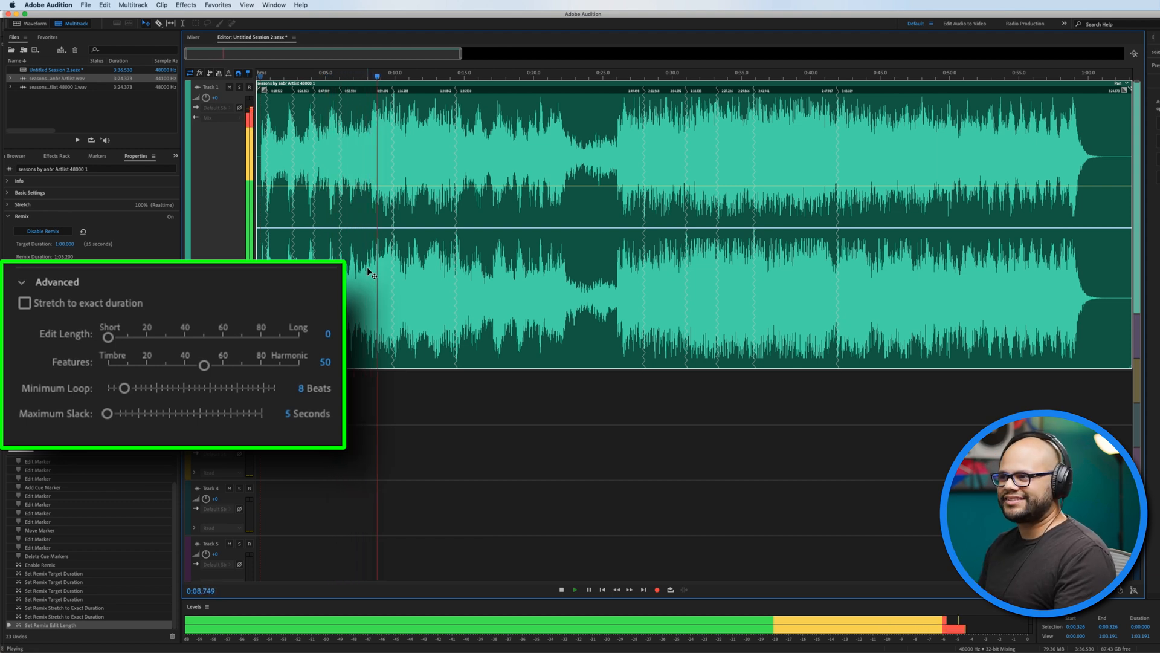
pyautogui.moveTo(108, 336); pyautogui.dragTo(163, 336)
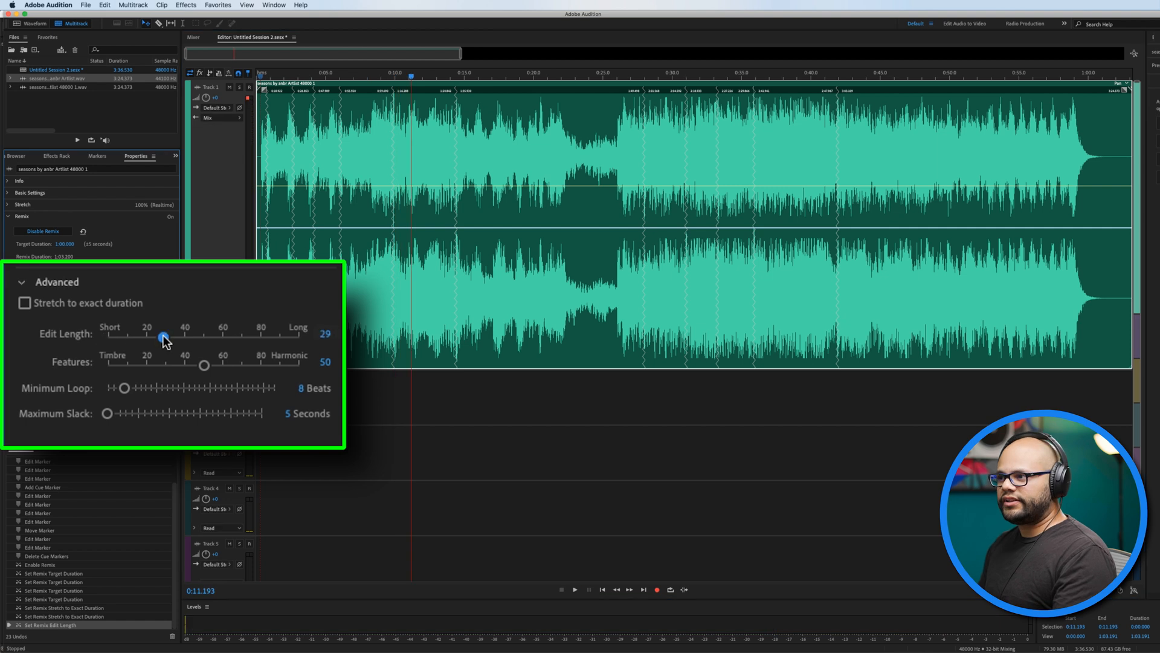
pyautogui.moveTo(164, 338); pyautogui.dragTo(300, 338)
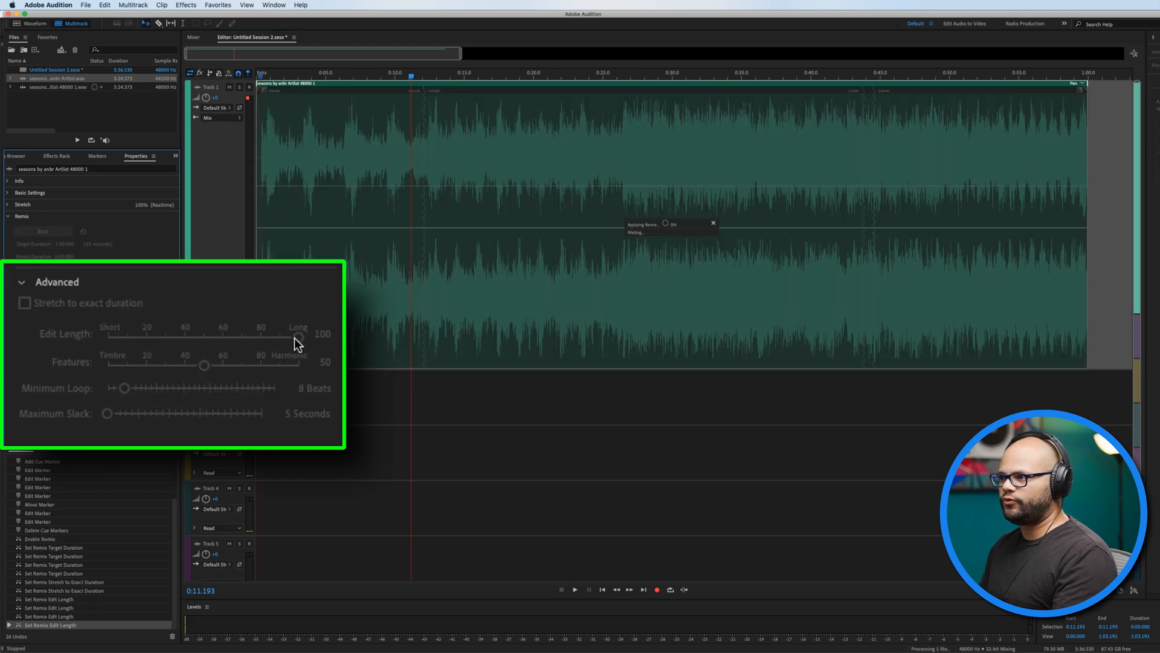
pyautogui.moveTo(300, 339); pyautogui.dragTo(220, 339)
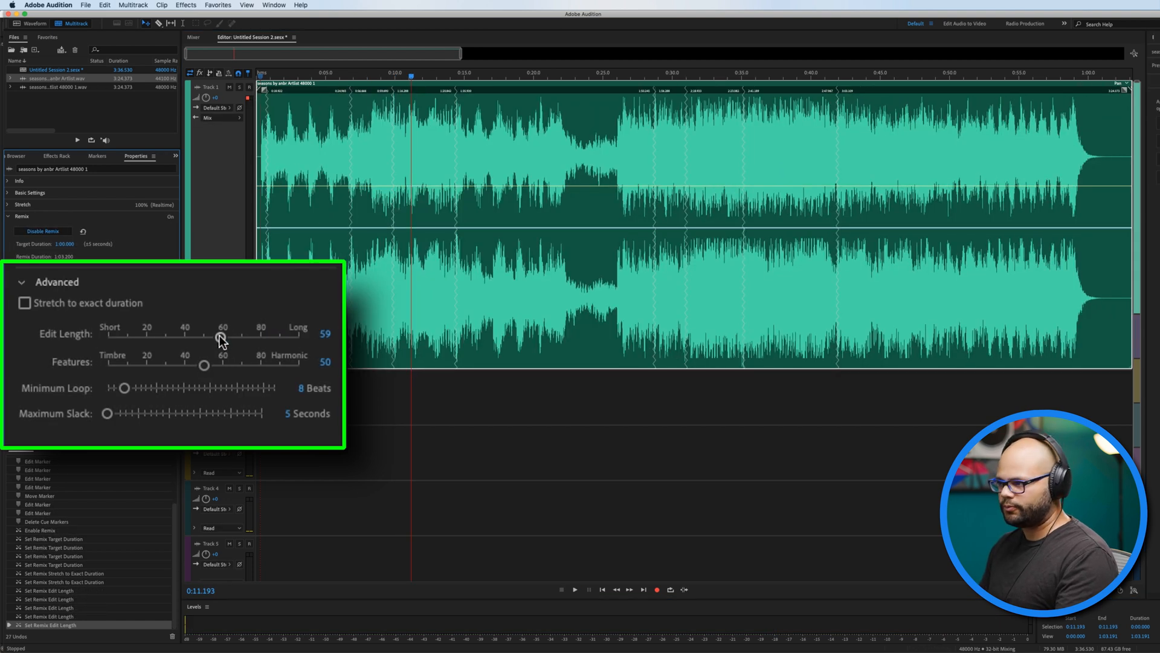
pyautogui.moveTo(218, 338); pyautogui.dragTo(299, 378)
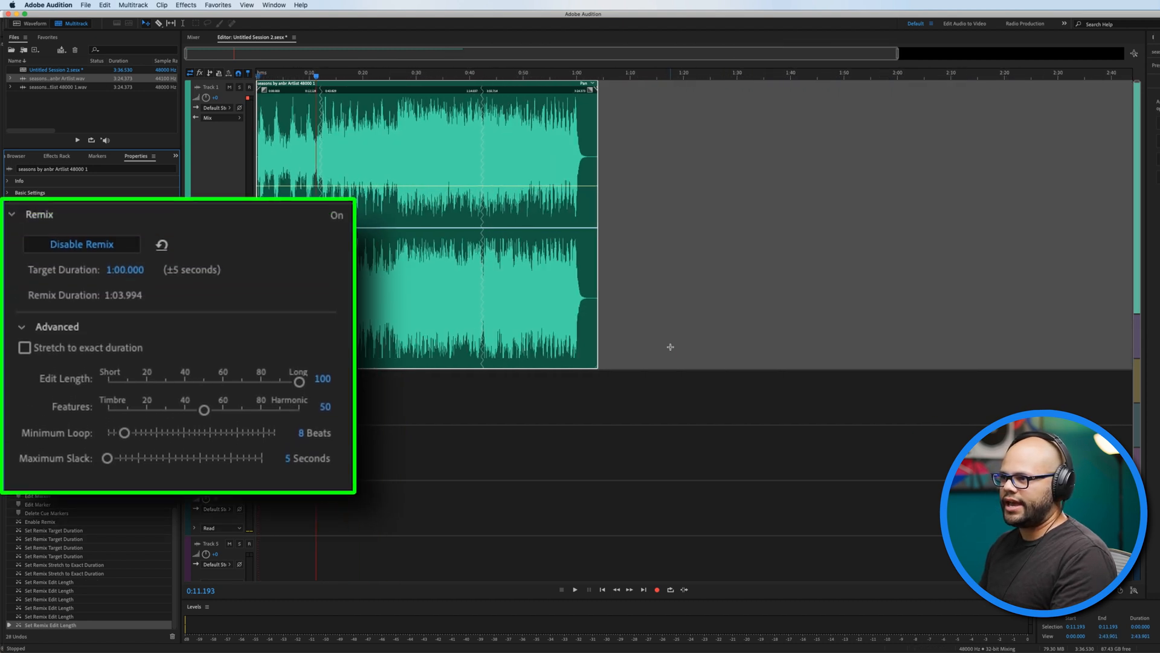
# - Enter a 10:00.000 remix Target Duration, extending the clip to 9:59.962
pyautogui.click(124, 269)
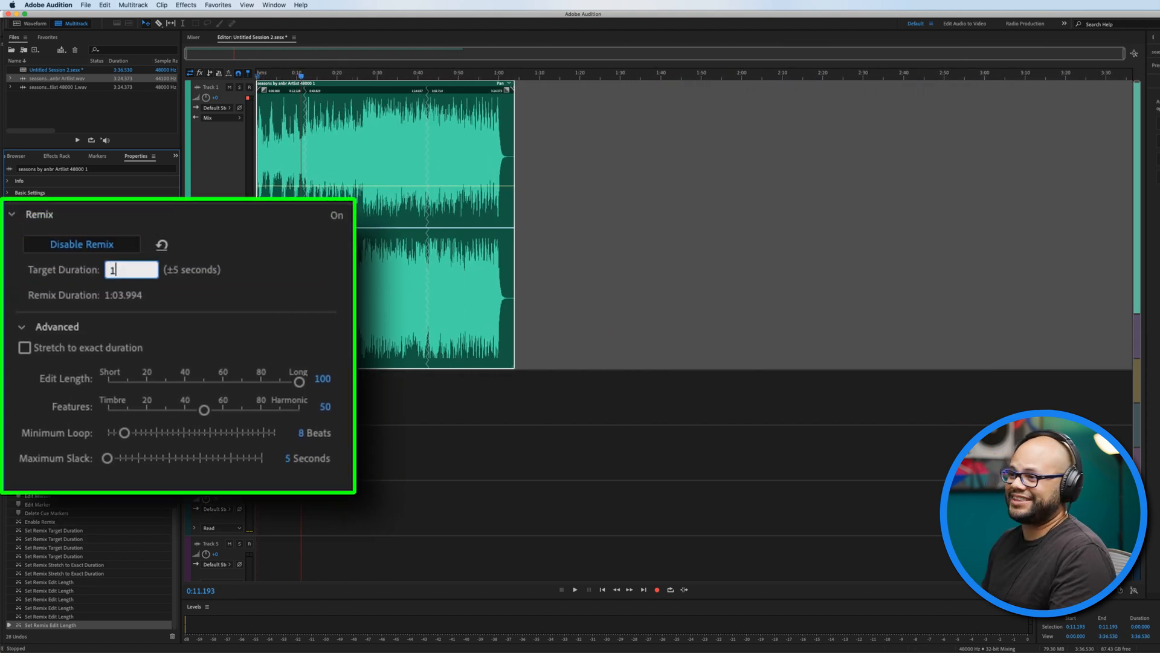
pyautogui.write('10:00.000')
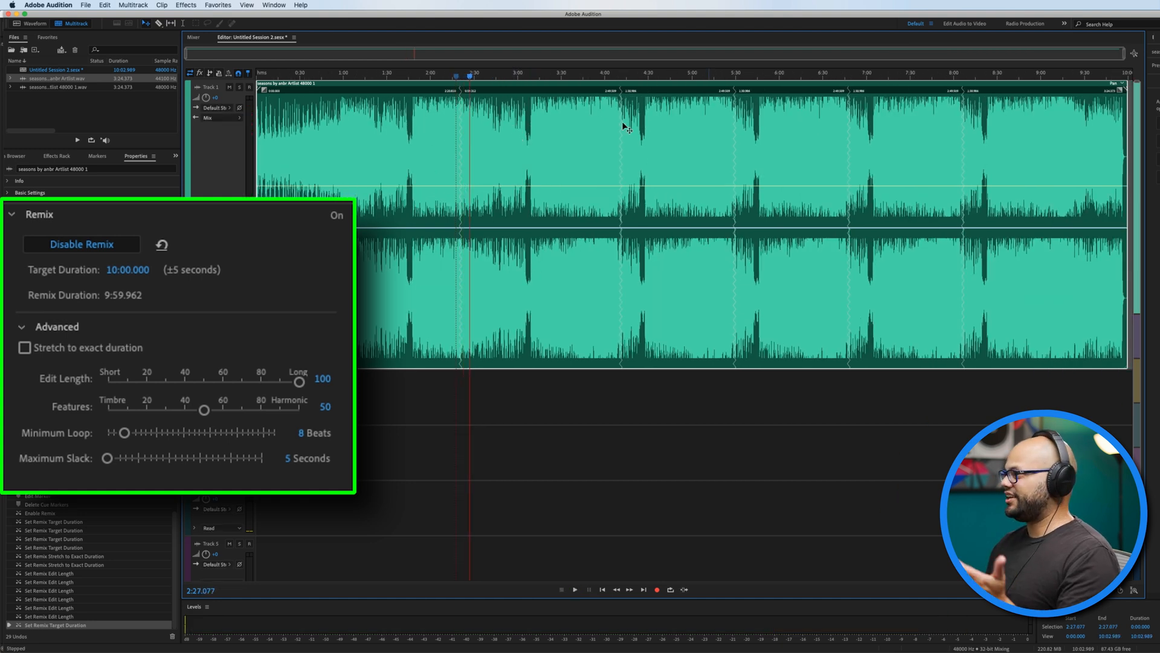
pyautogui.moveTo(739, 220)
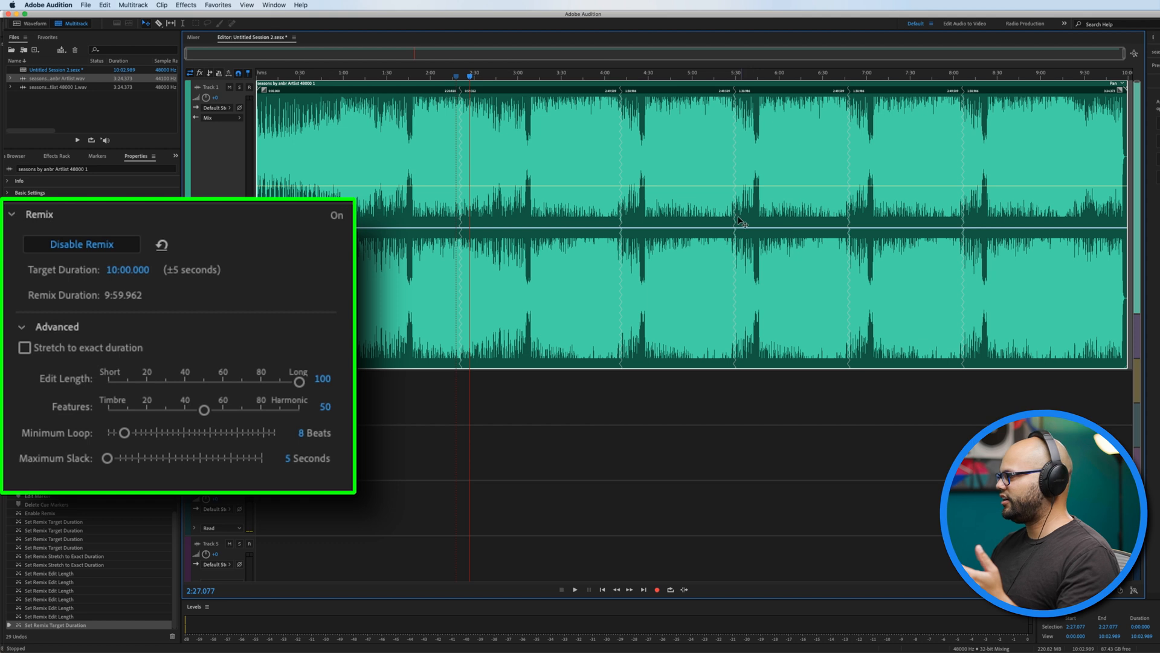
pyautogui.moveTo(903, 122)
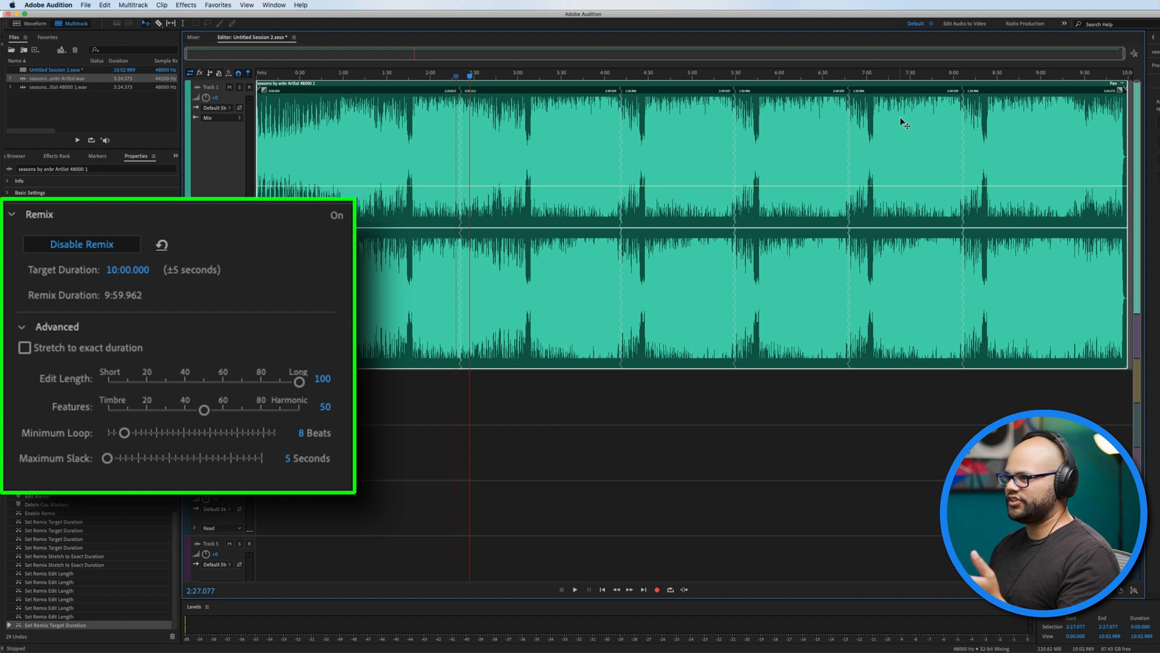
pyautogui.moveTo(127, 379)
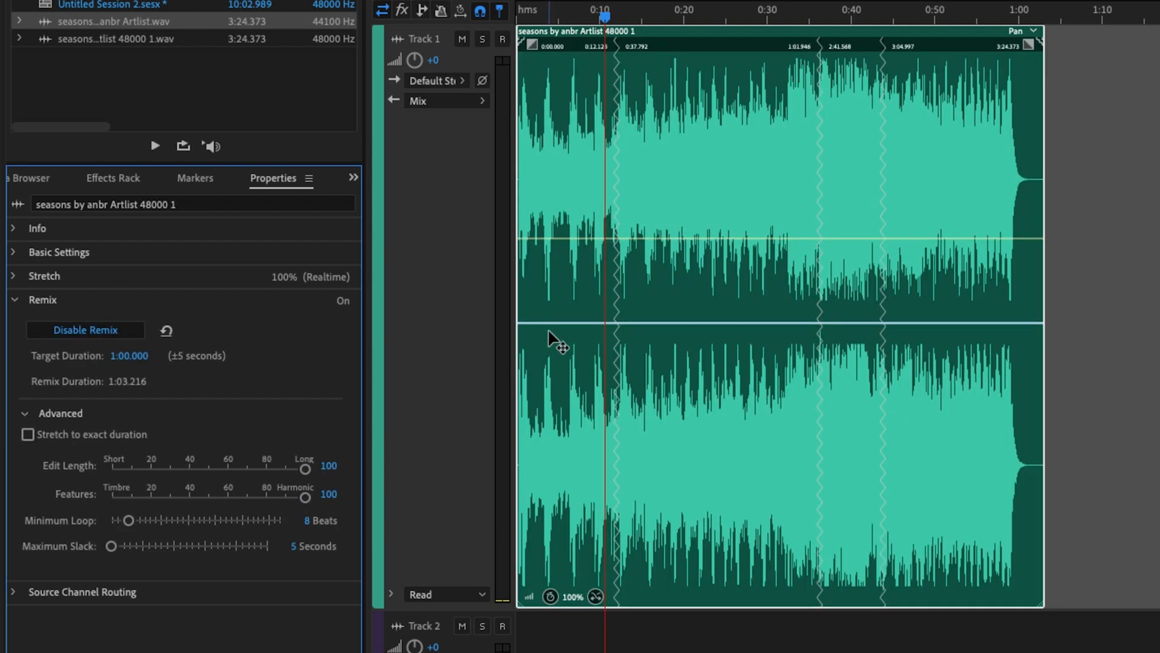
pyautogui.moveTo(805, 37)
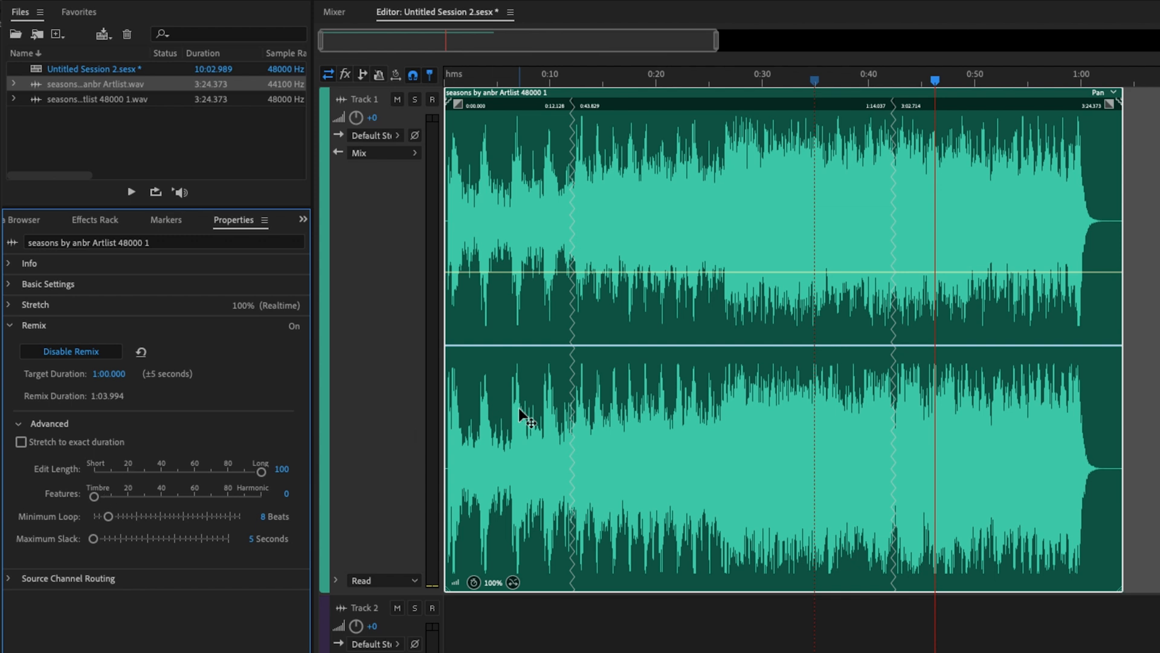
pyautogui.moveTo(876, 235)
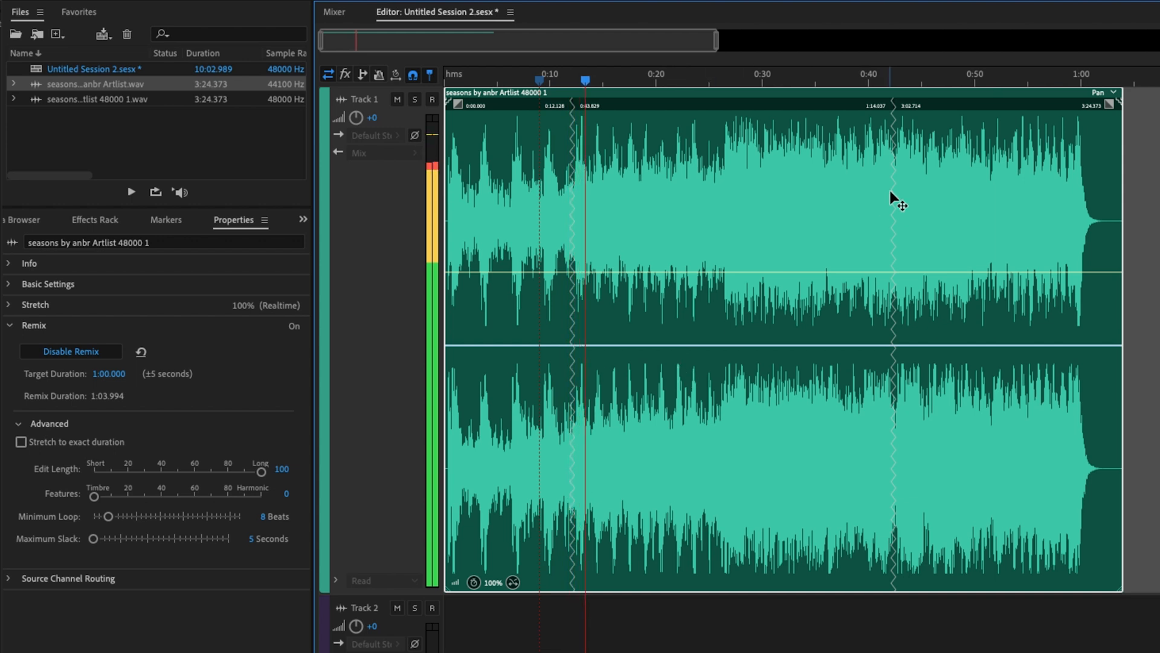
# - Preview the seam near 0:42, then move the Features slider to the middle (50)
pyautogui.click(877, 77)
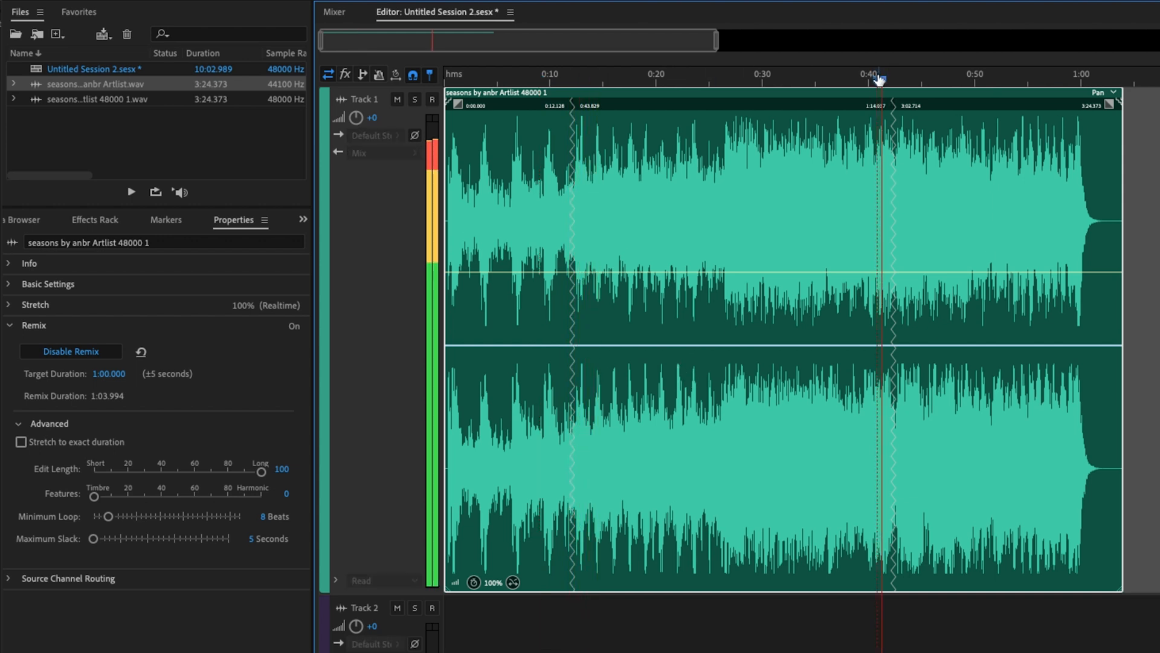
pyautogui.click(901, 78)
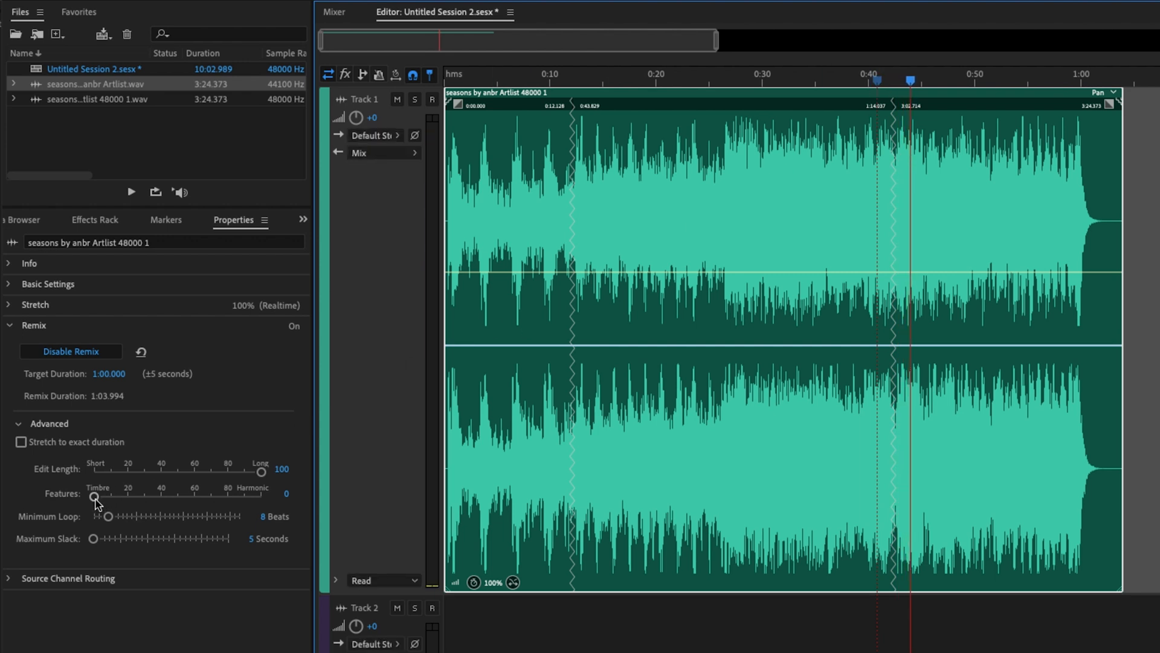
pyautogui.moveTo(95, 496); pyautogui.dragTo(159, 496)
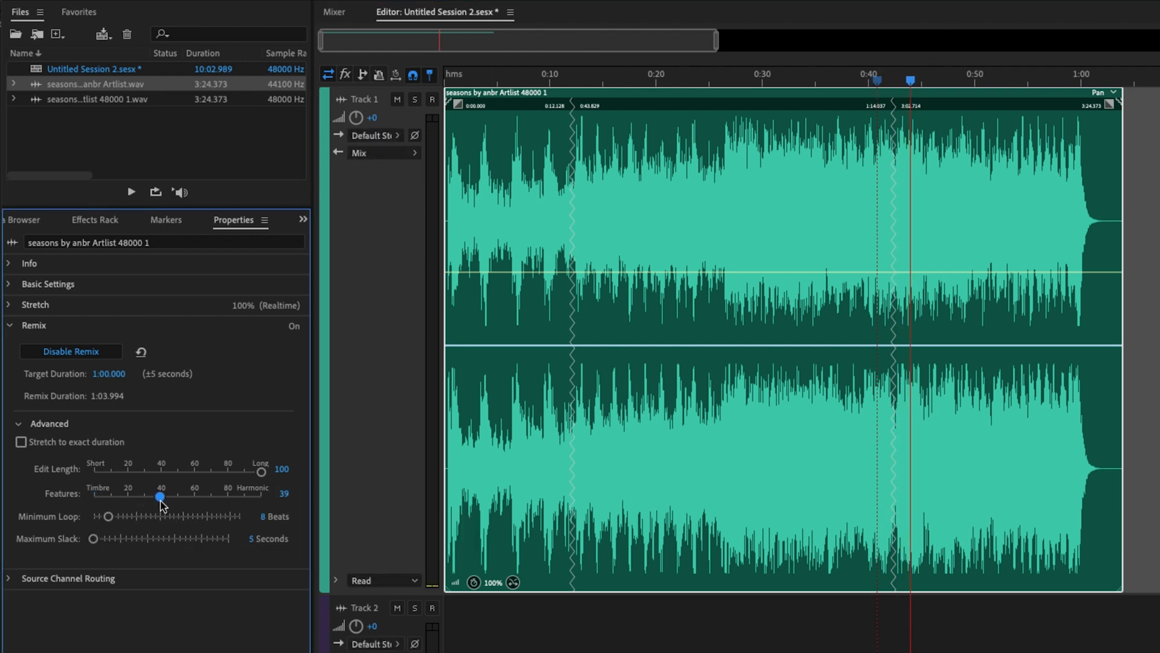
pyautogui.moveTo(159, 496); pyautogui.dragTo(171, 496)
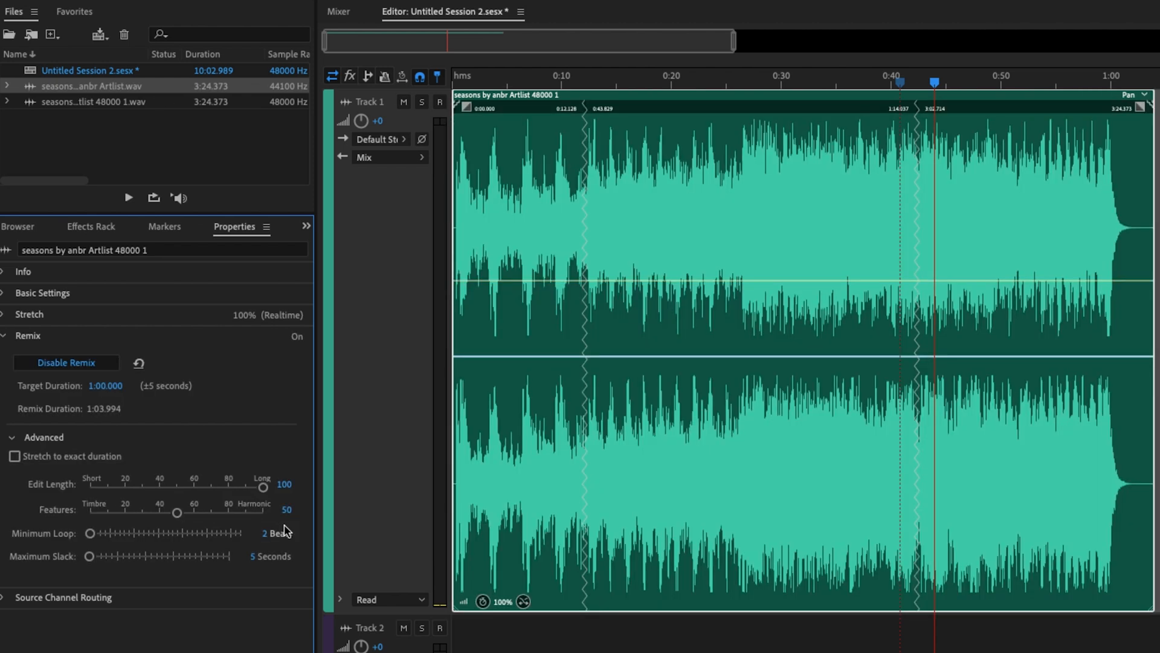
# - Raise the remix Minimum Loop to 8 beats
pyautogui.moveTo(91, 533); pyautogui.dragTo(105, 533)
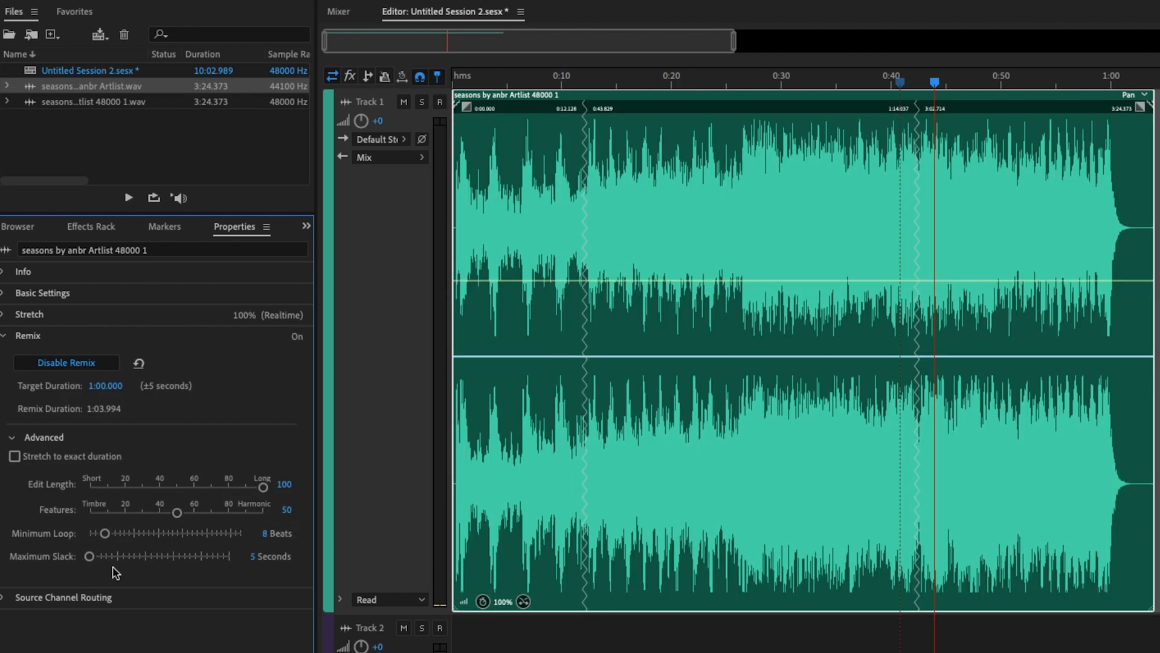
pyautogui.moveTo(167, 383)
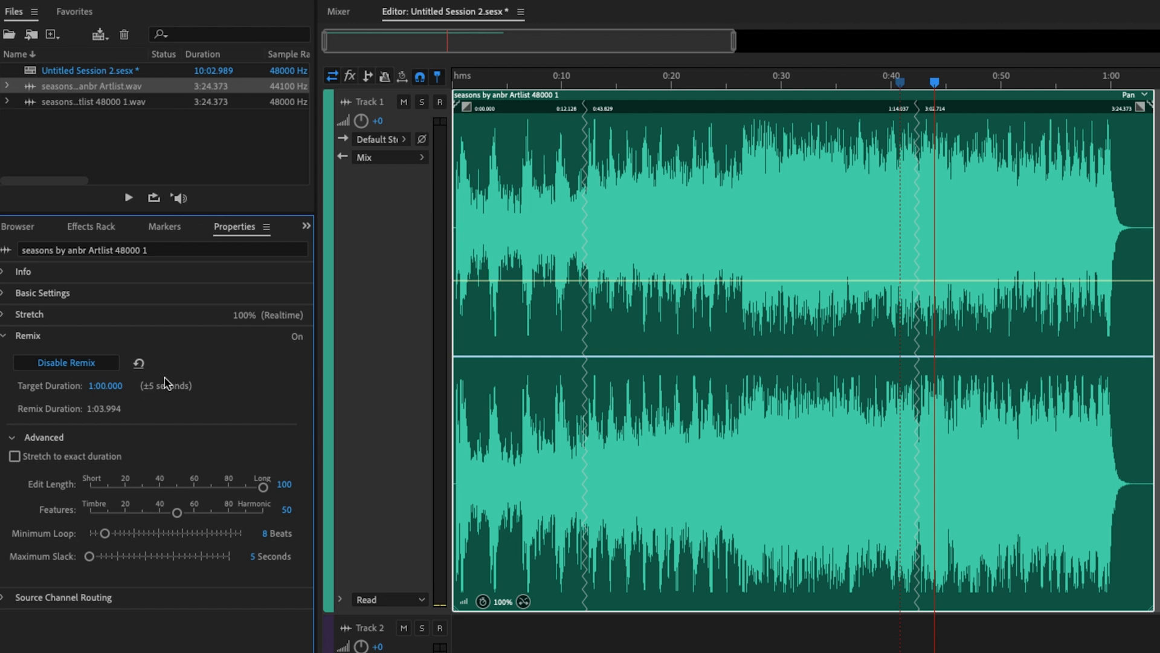
pyautogui.moveTo(156, 394)
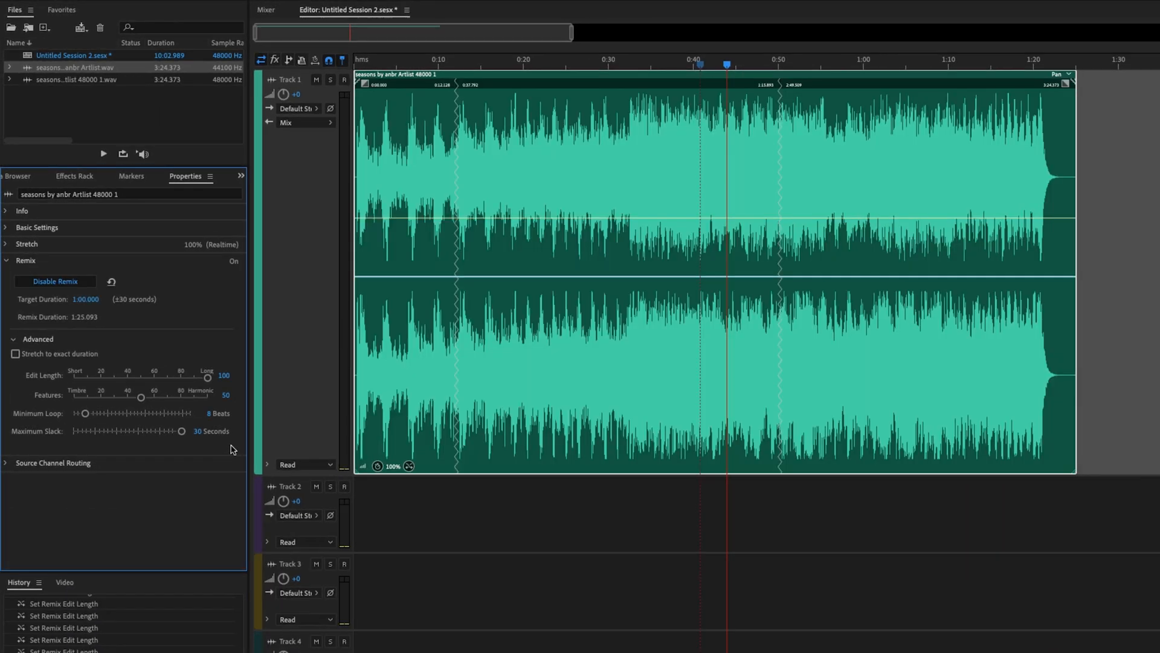
pyautogui.moveTo(712, 342)
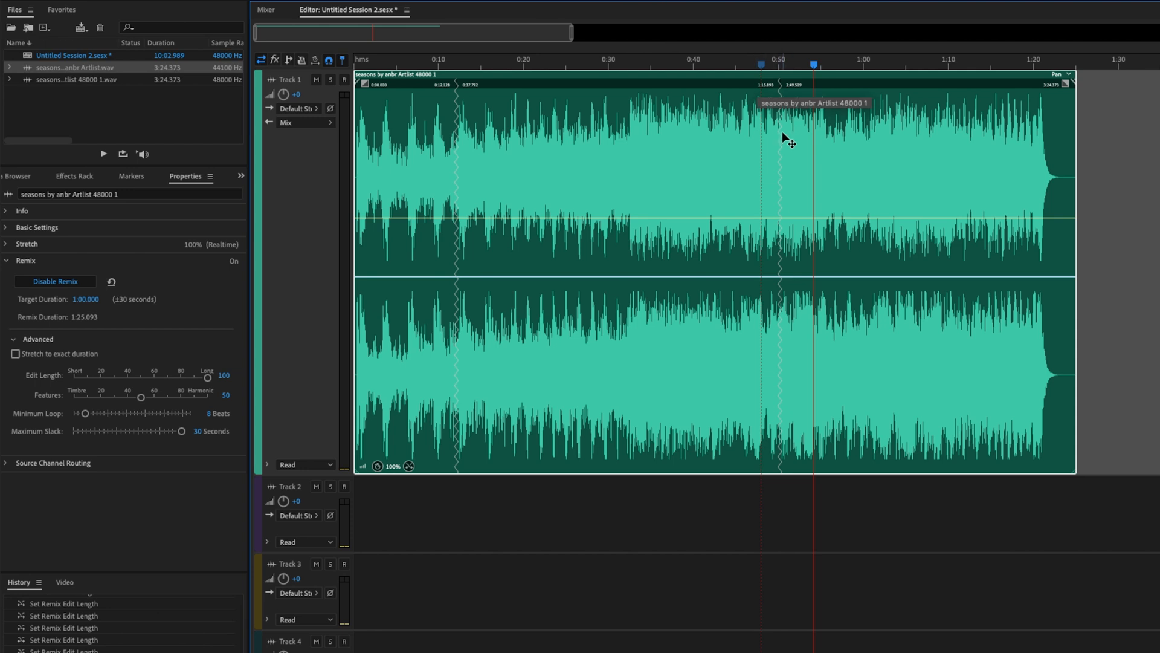
pyautogui.moveTo(839, 69)
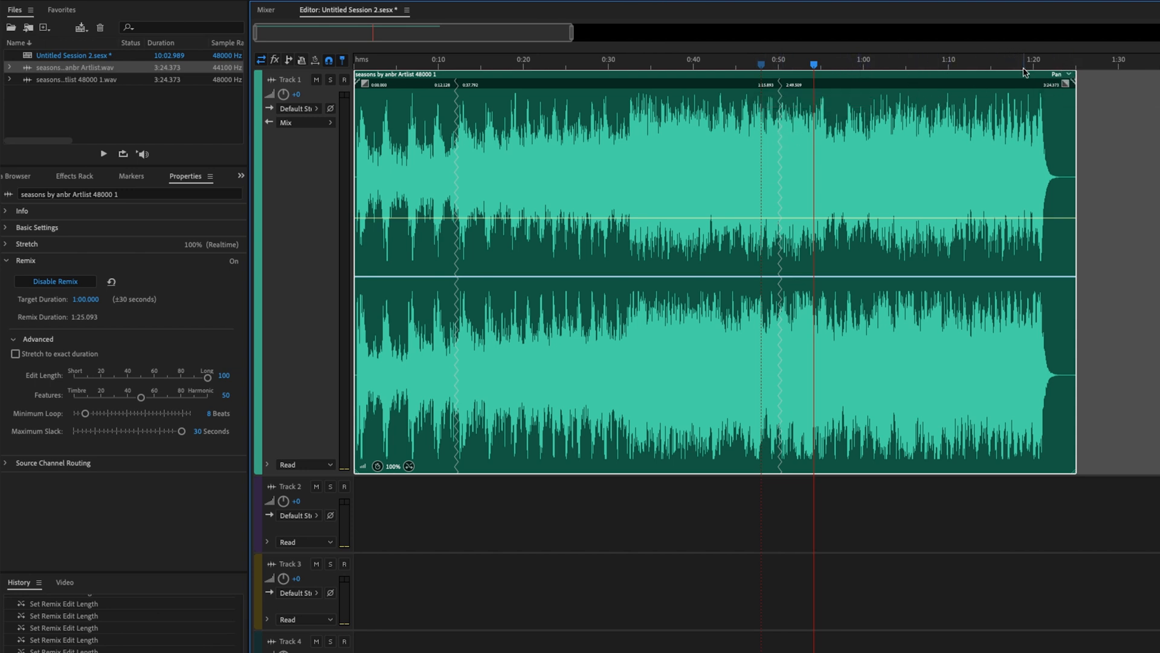
pyautogui.moveTo(1024, 65)
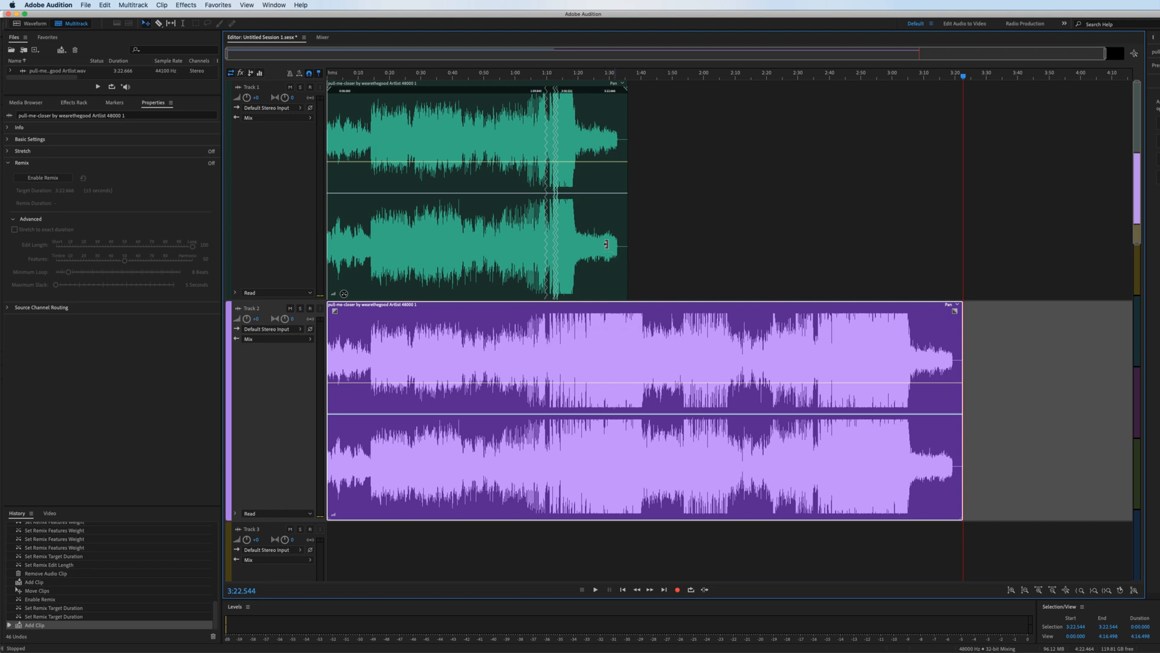
# - Open Untitled Session 1 and zoom into the remixed invincible clip to inspect its seams
pyautogui.click(42, 178)
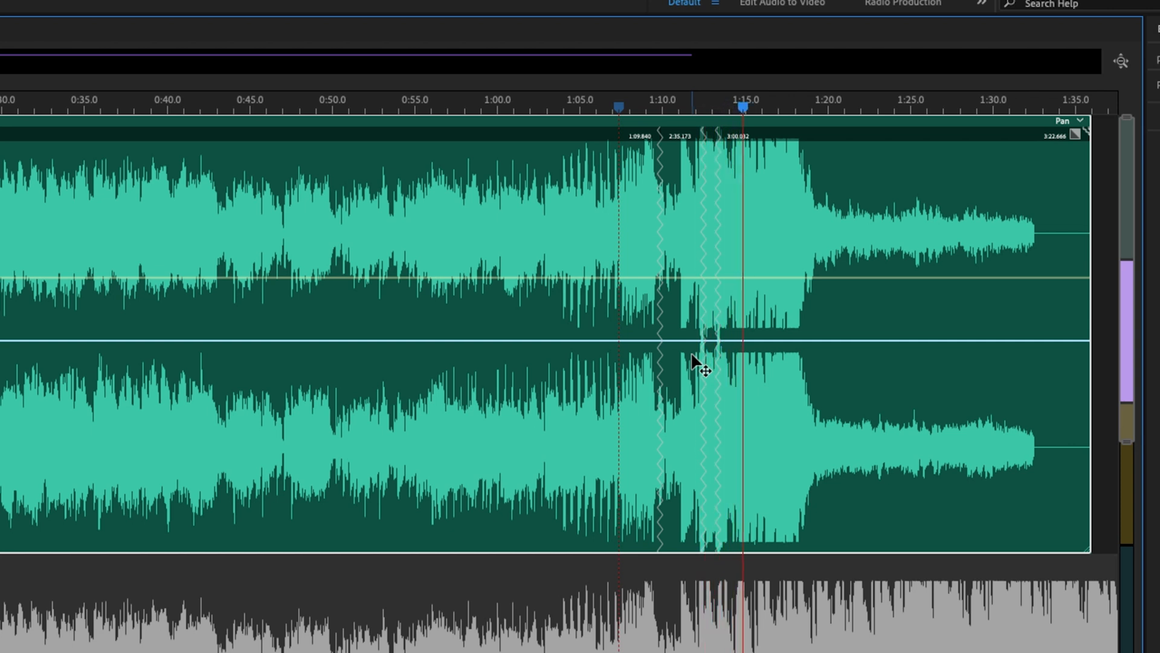
pyautogui.moveTo(740, 106); pyautogui.dragTo(777, 105)
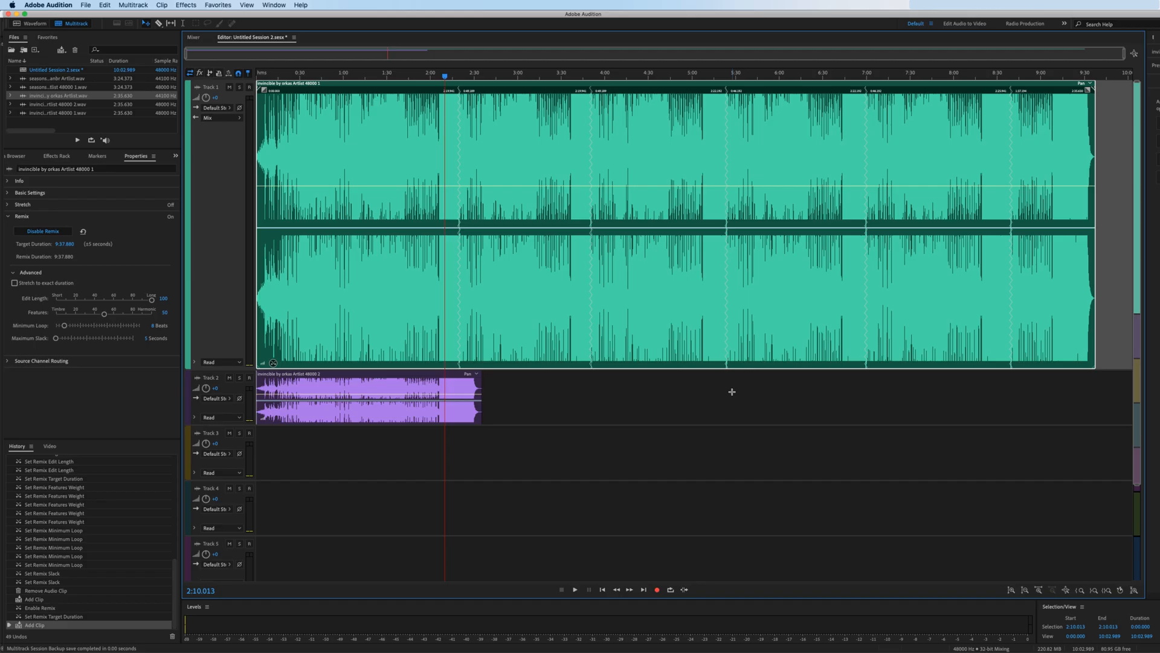
pyautogui.moveTo(412, 350)
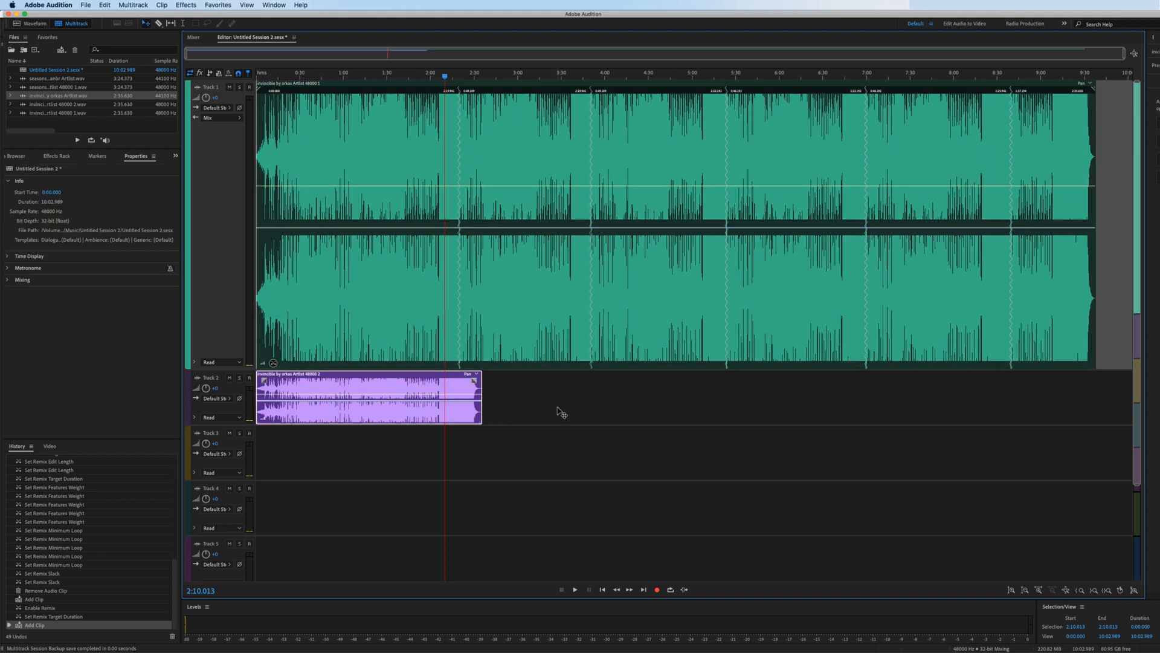
pyautogui.moveTo(409, 397)
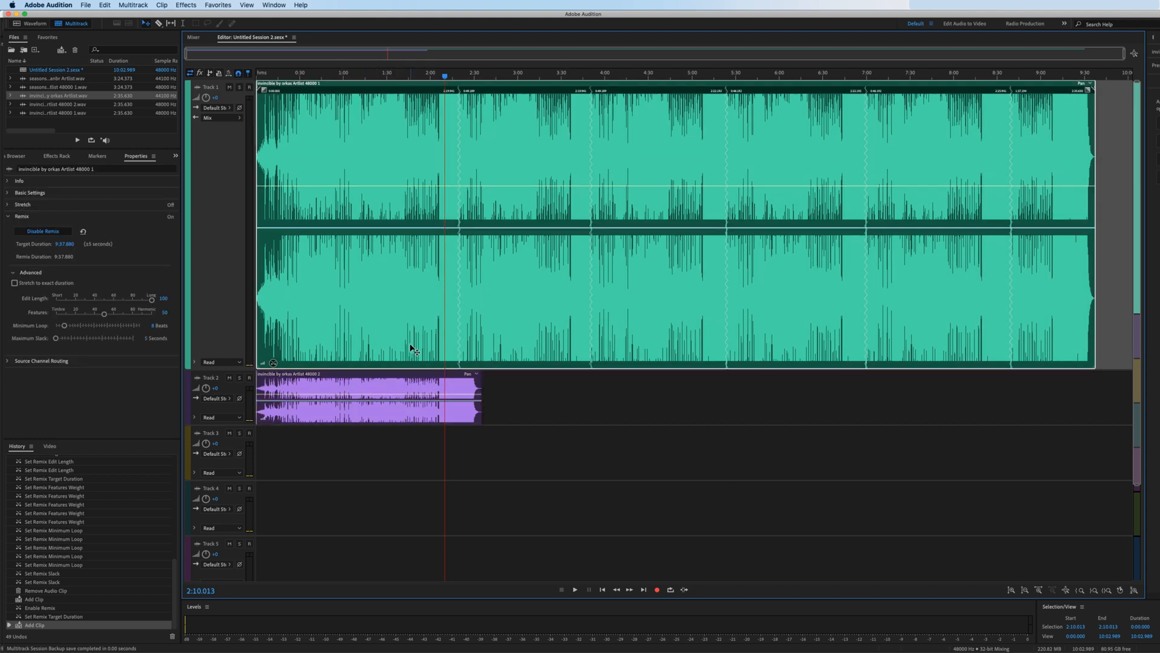
pyautogui.moveTo(357, 159)
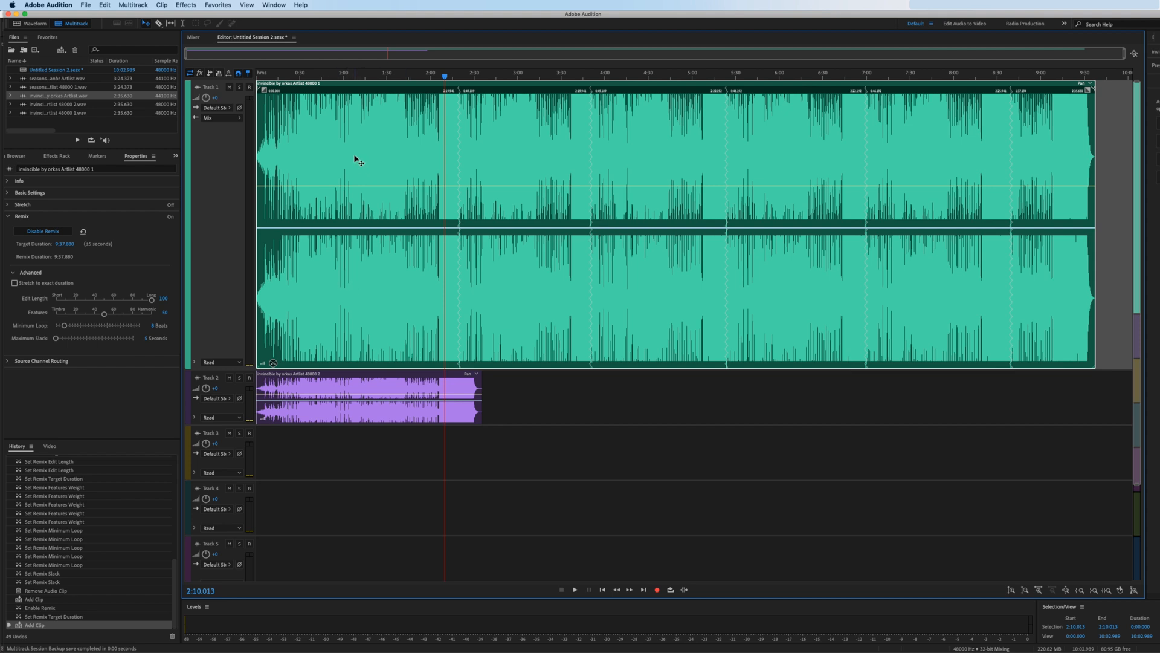
# - Mute Track 2 so only the 9:37.880 remix on Track 1 is heard
pyautogui.click(574, 590)
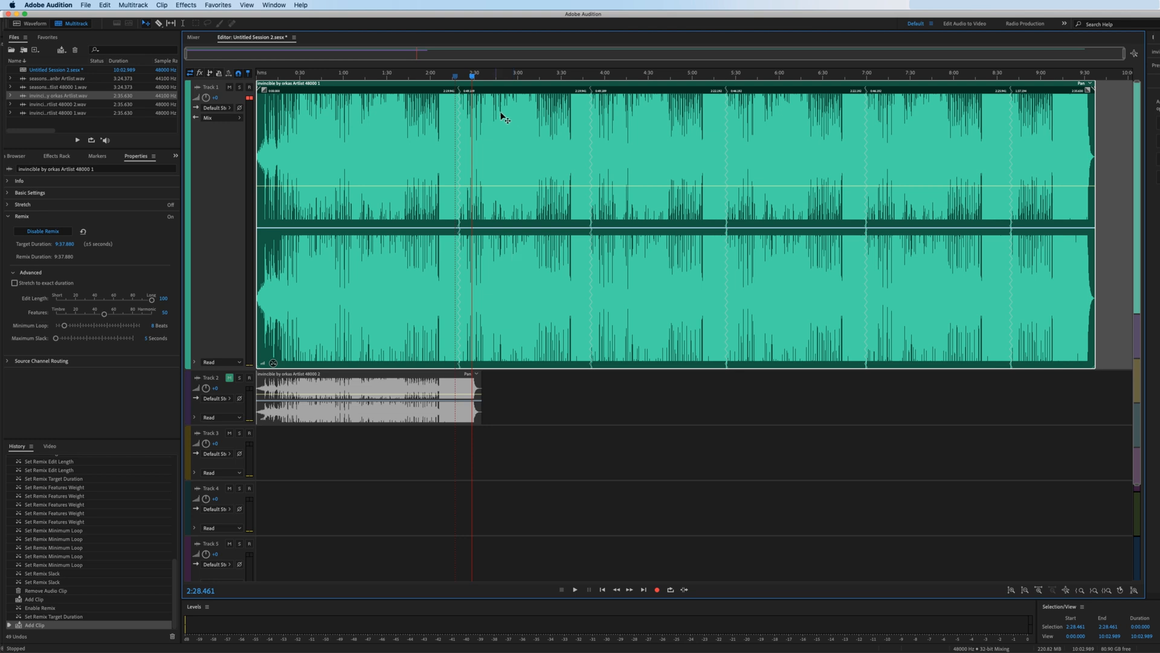
pyautogui.moveTo(486, 165)
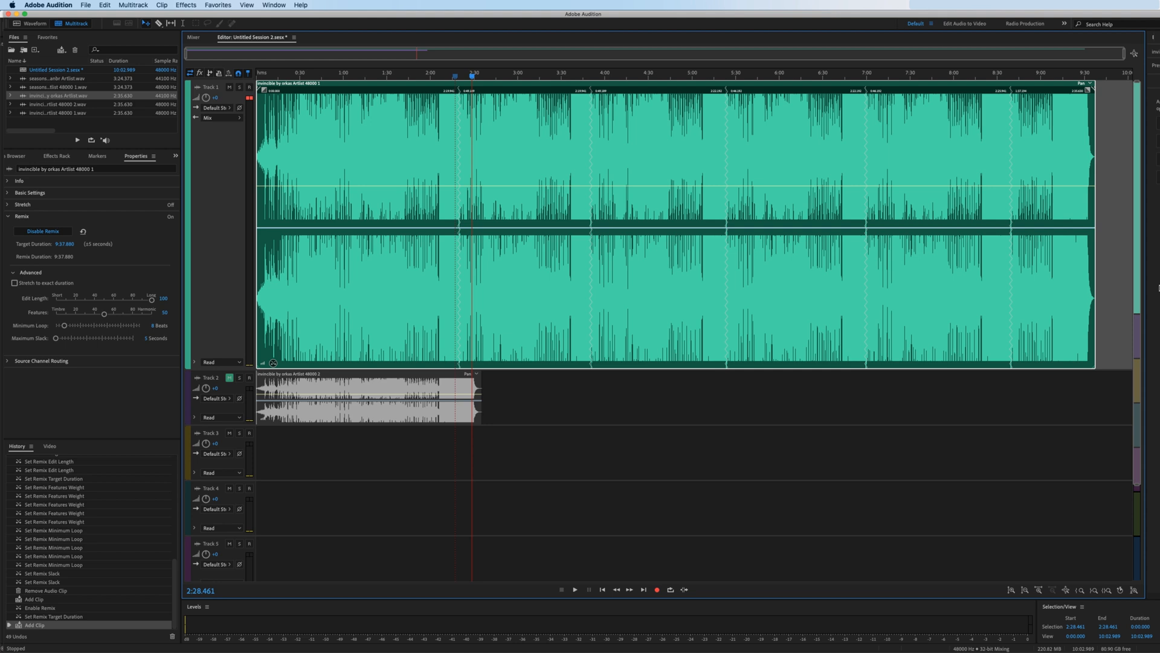
pyautogui.moveTo(600, 250)
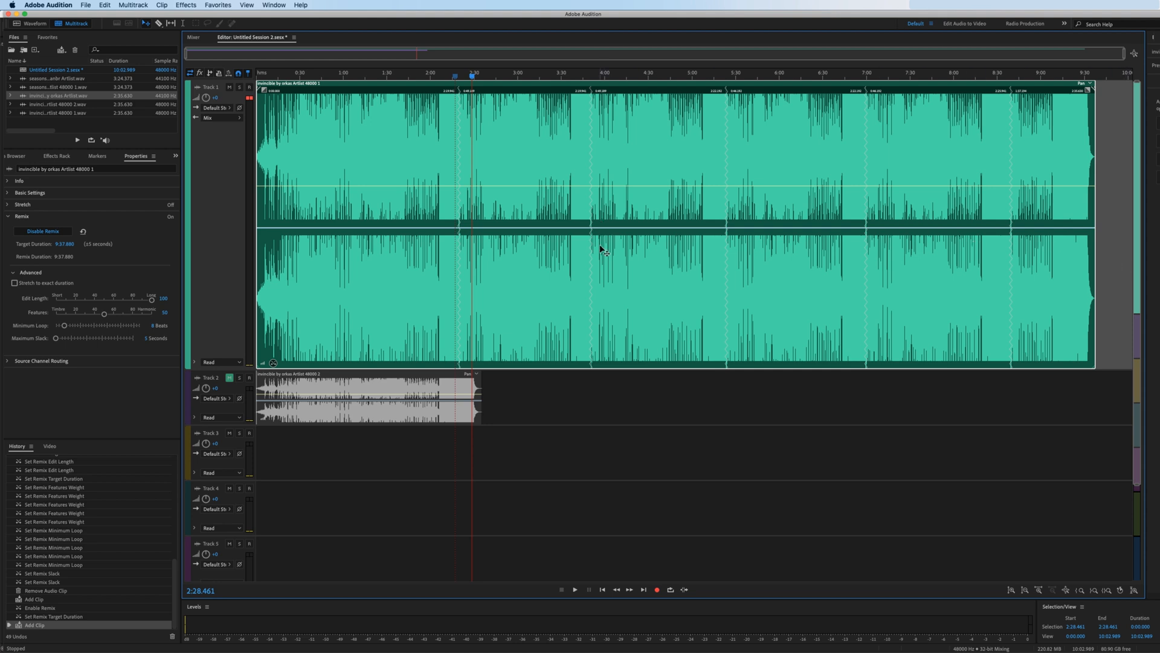
pyautogui.moveTo(518, 260)
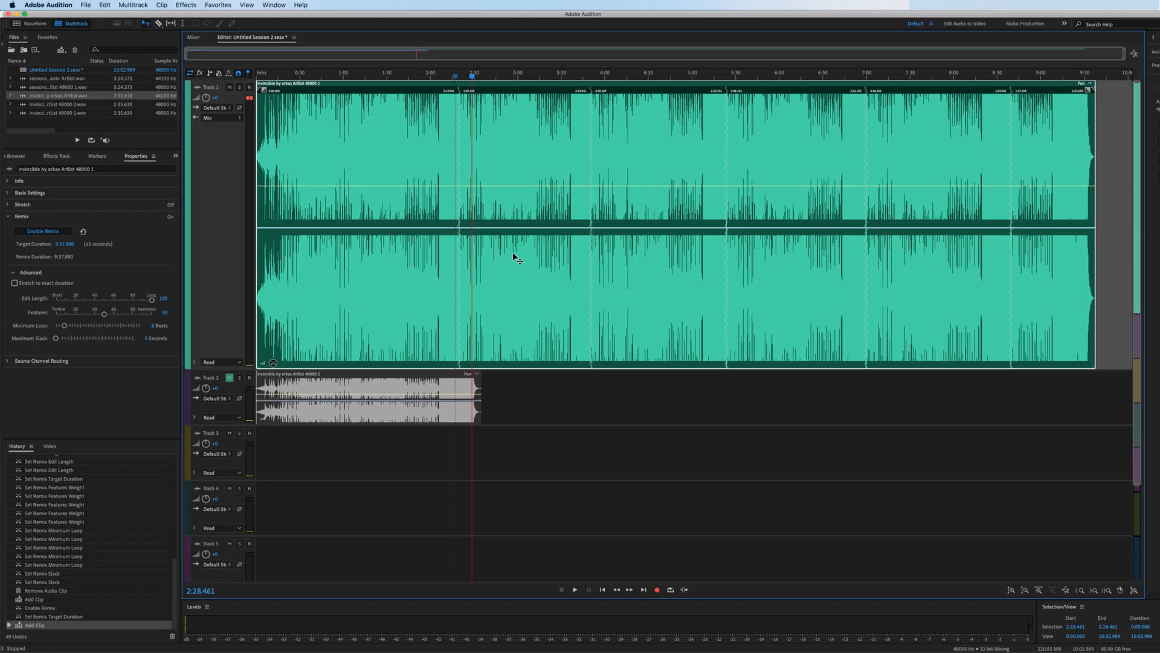
pyautogui.moveTo(513, 118)
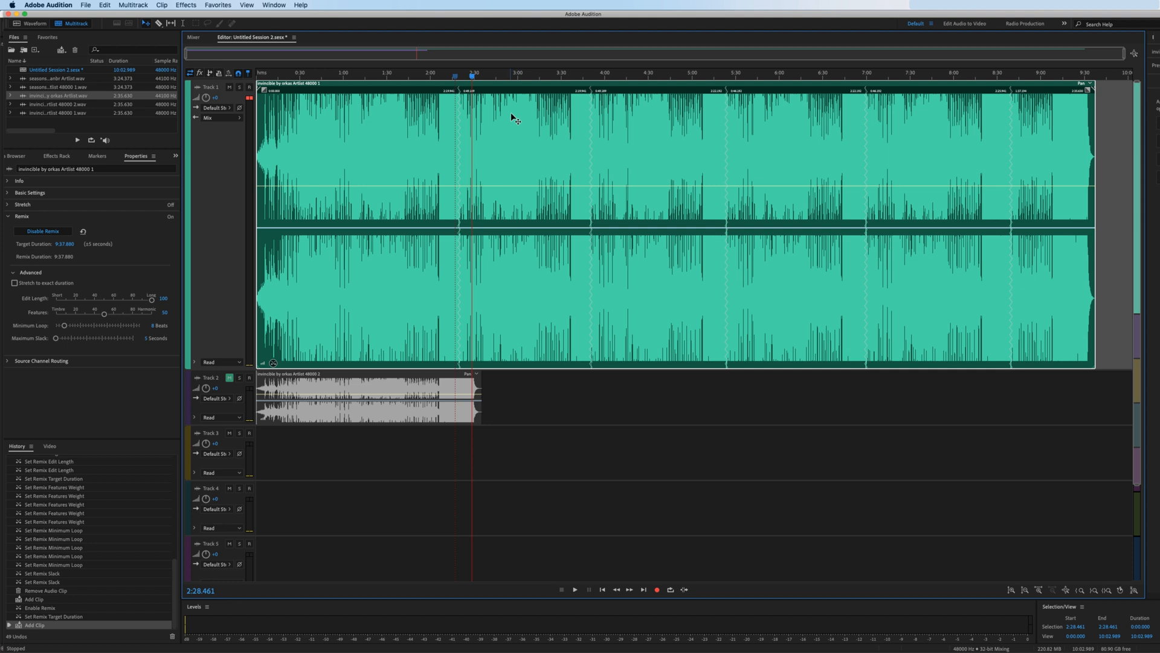
pyautogui.moveTo(488, 139)
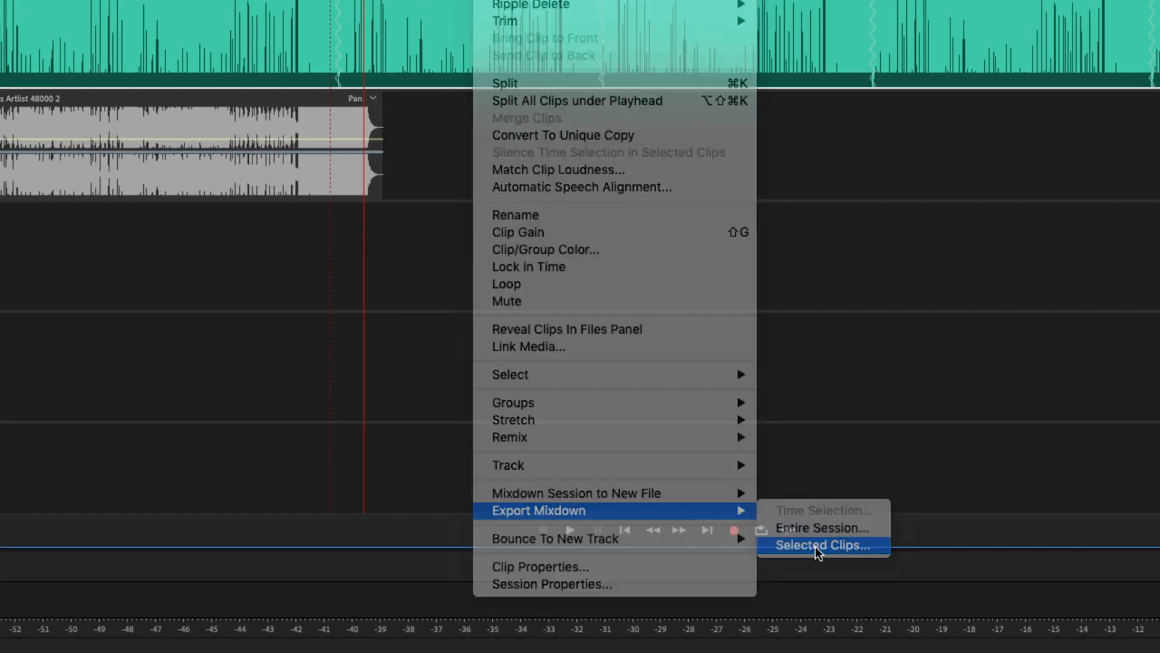
# - Export the selected remixed clip as Untitled Session 2_mixdown.wav into the Exports folder
pyautogui.click(820, 545)
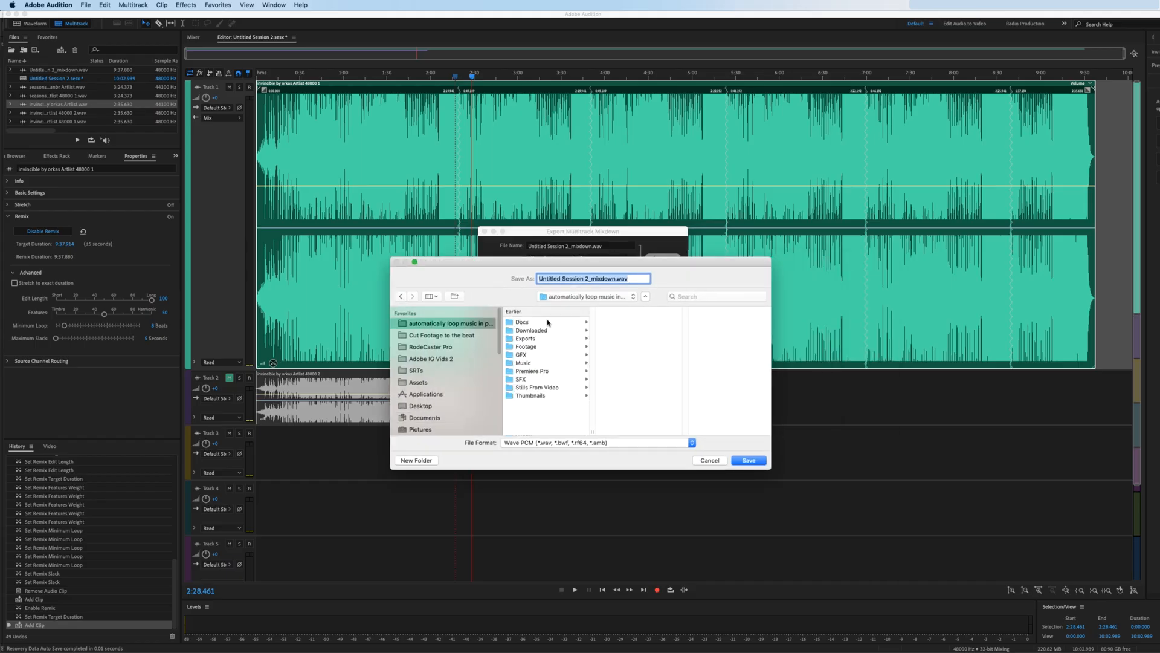
pyautogui.click(747, 459)
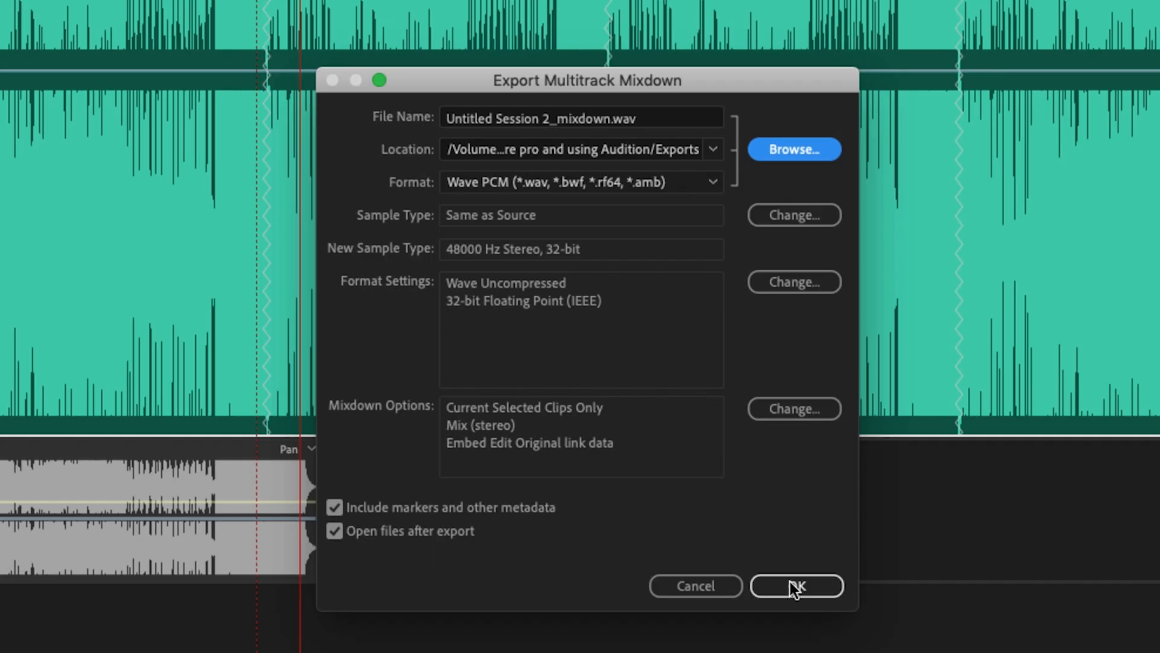
pyautogui.click(796, 586)
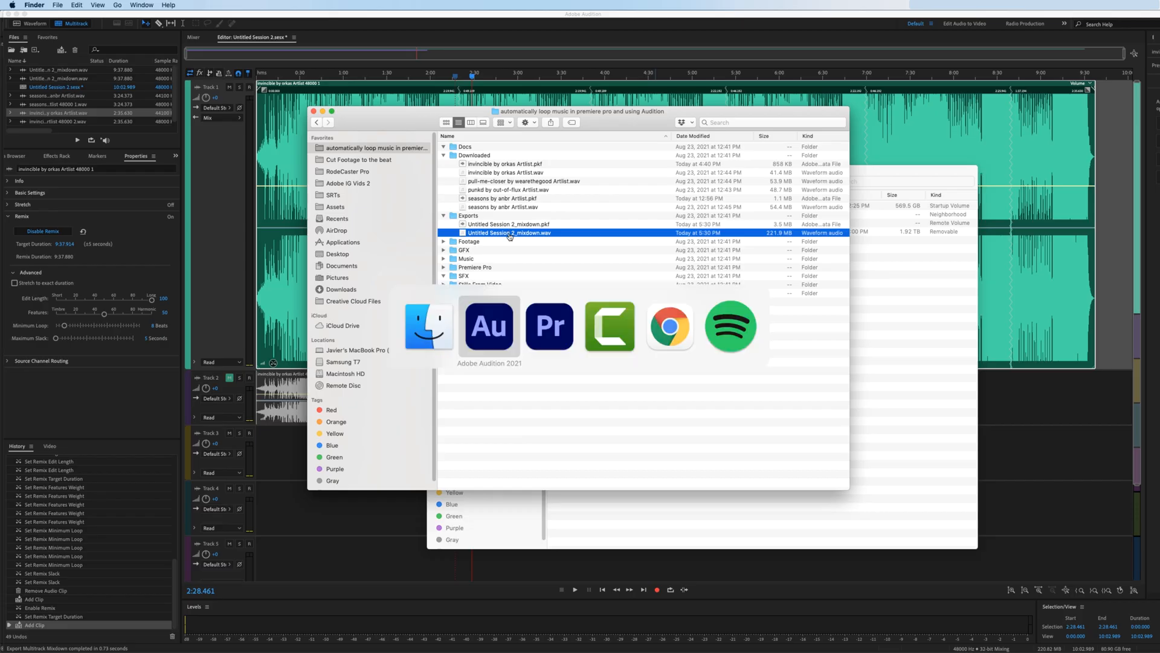
pyautogui.click(550, 326)
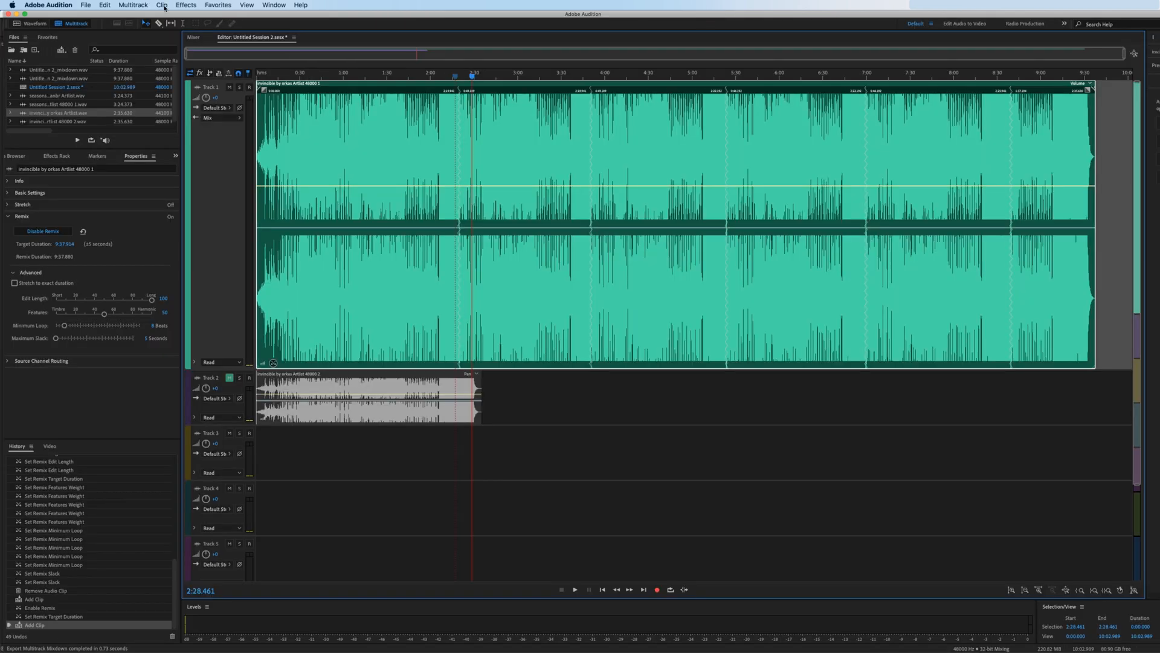
# - Export the session to Premiere Pro with each track as a separate stem
pyautogui.click(85, 6)
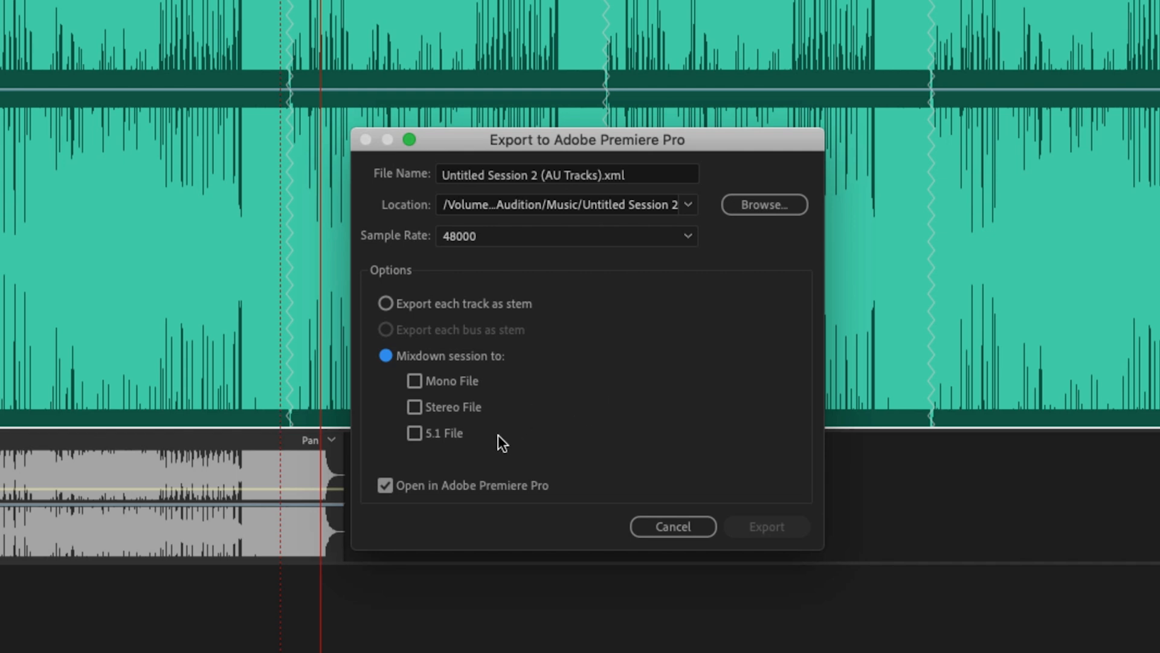
pyautogui.click(385, 304)
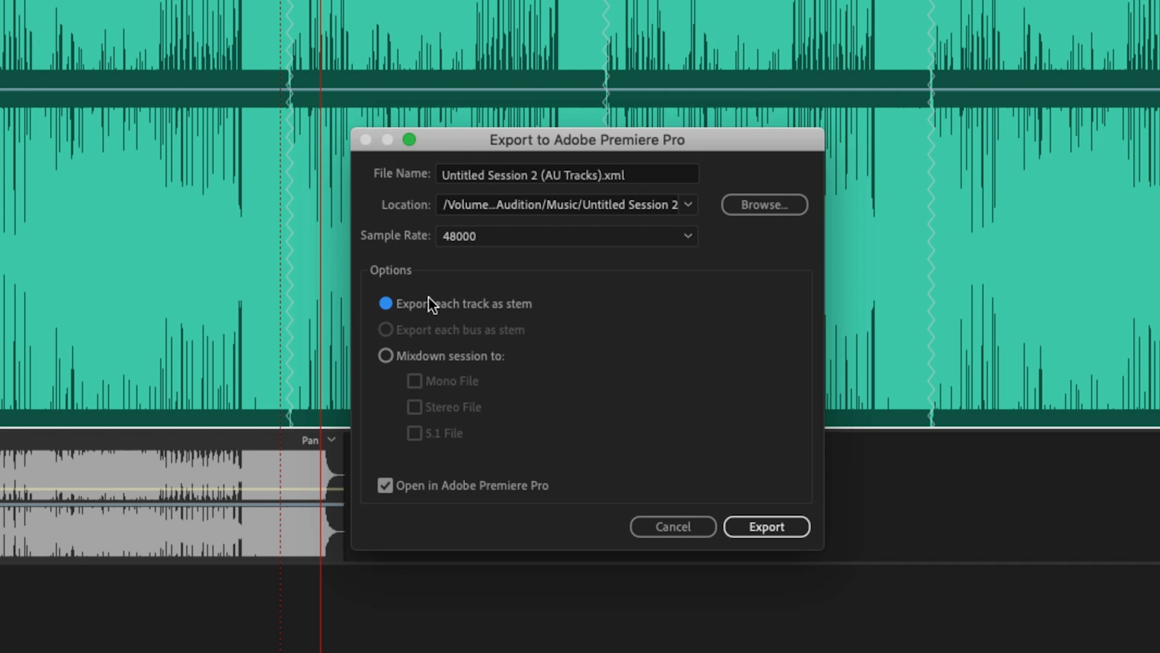
pyautogui.moveTo(685, 288)
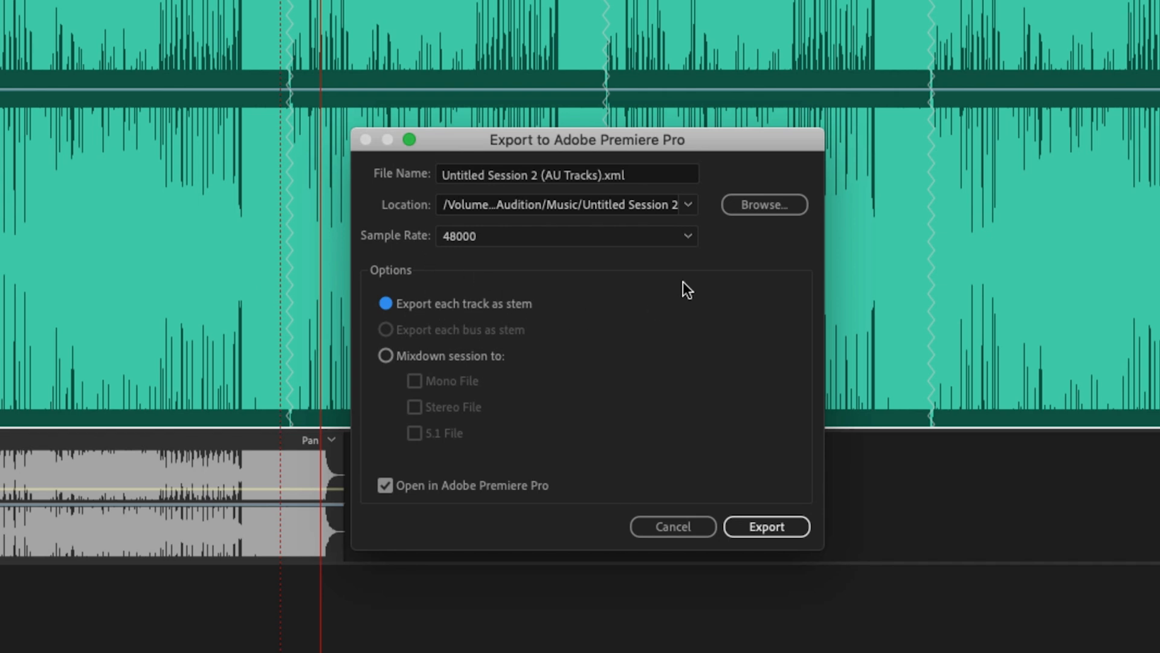
pyautogui.click(766, 526)
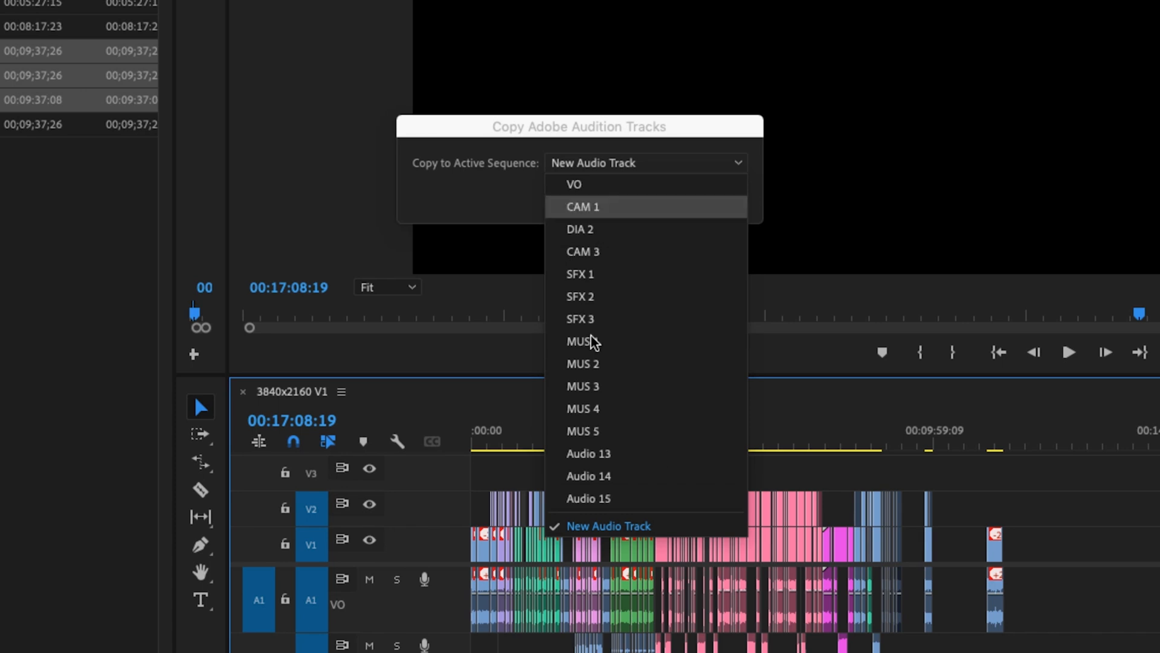
pyautogui.moveTo(652, 341)
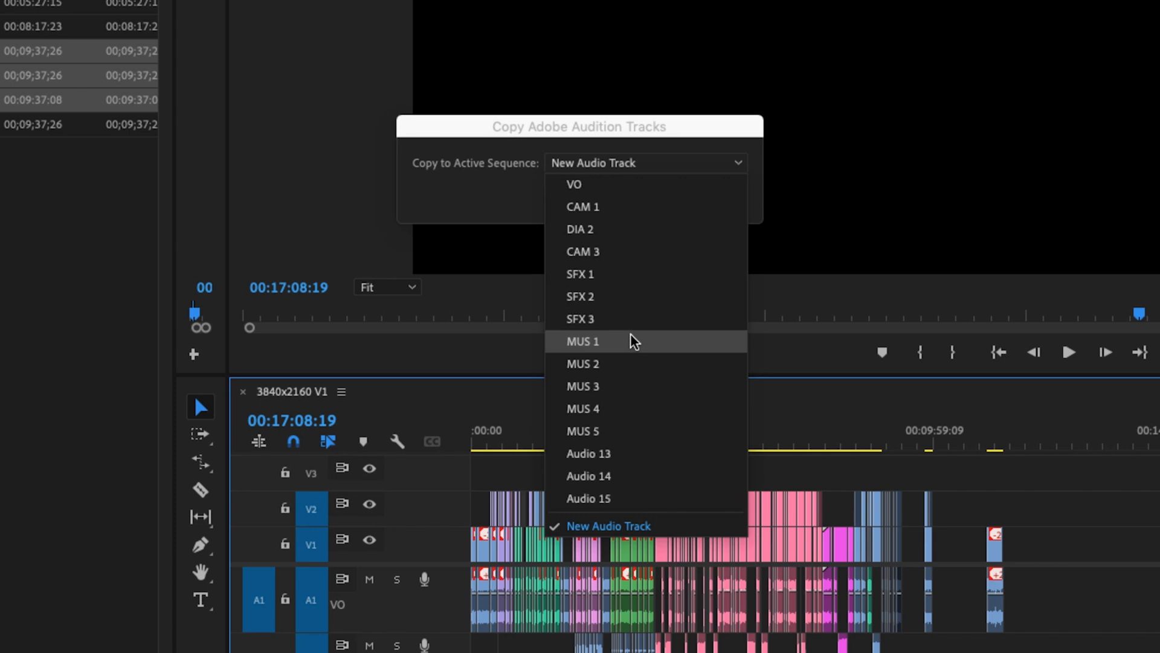
# - Copy the Audition stems onto the MUS 1 audio track in Premiere Pro
pyautogui.click(582, 341)
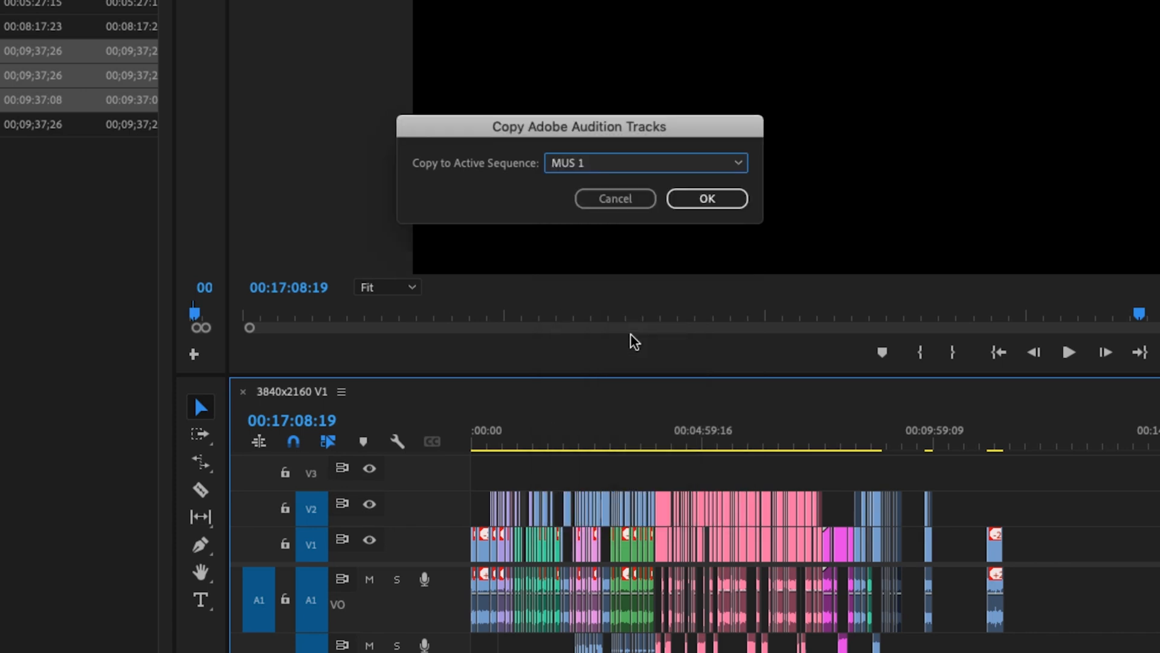
pyautogui.click(705, 198)
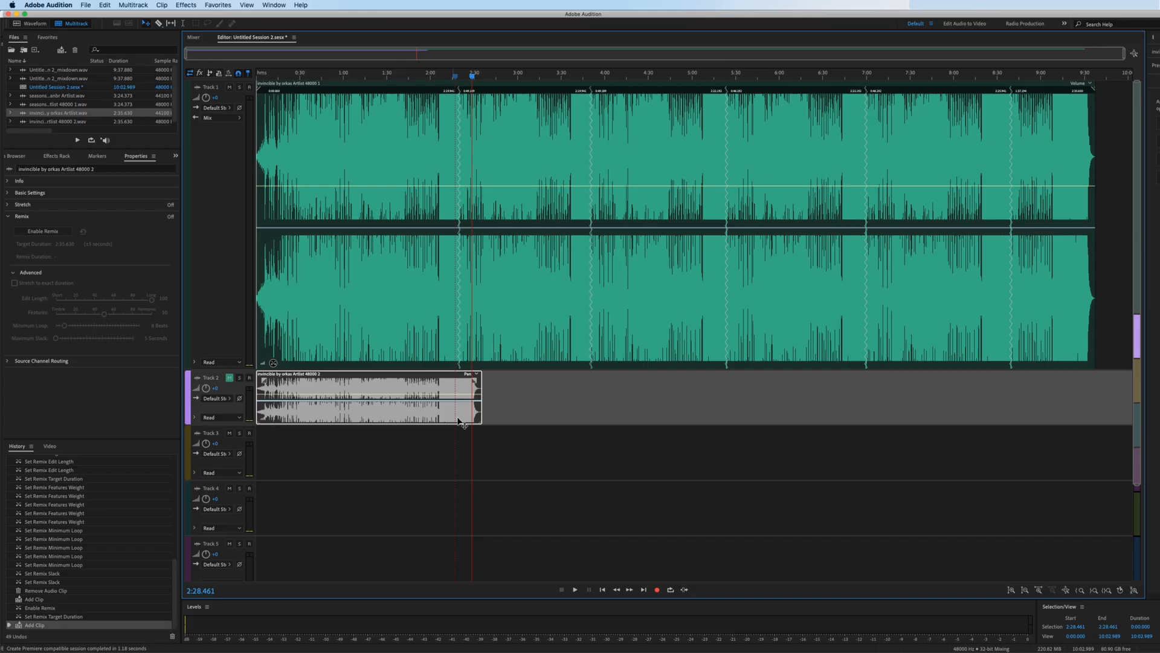
pyautogui.moveTo(312, 387)
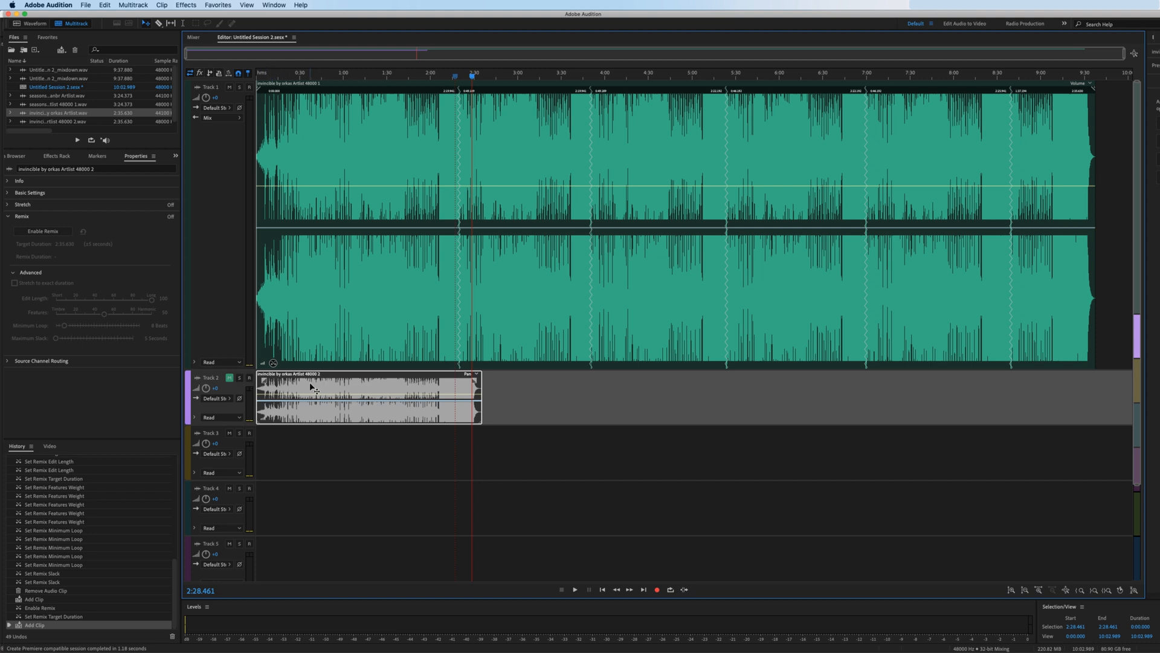